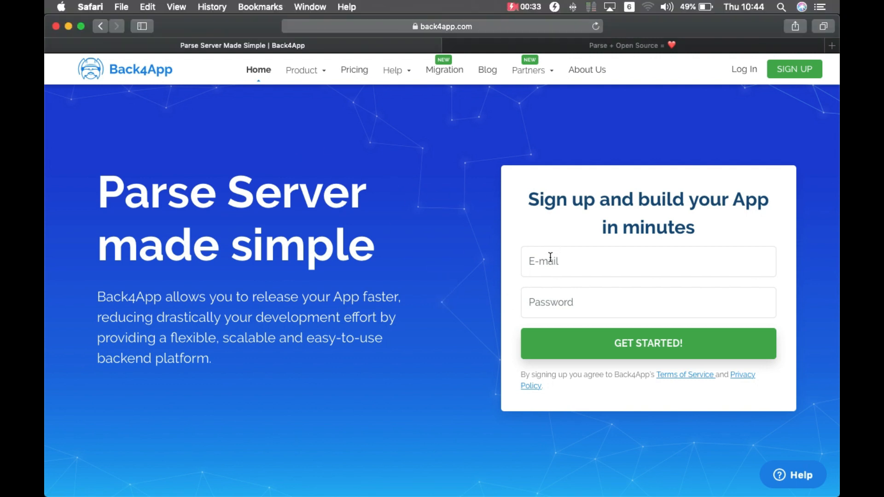
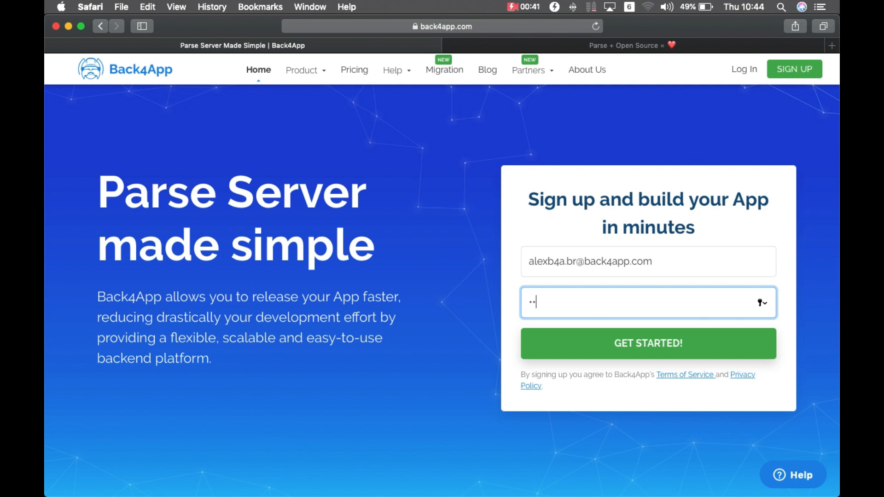
Finish the sign-up form, submit it, and start building a new app from My Apps.
{"action": "left_click", "coordinate": [648, 343]}
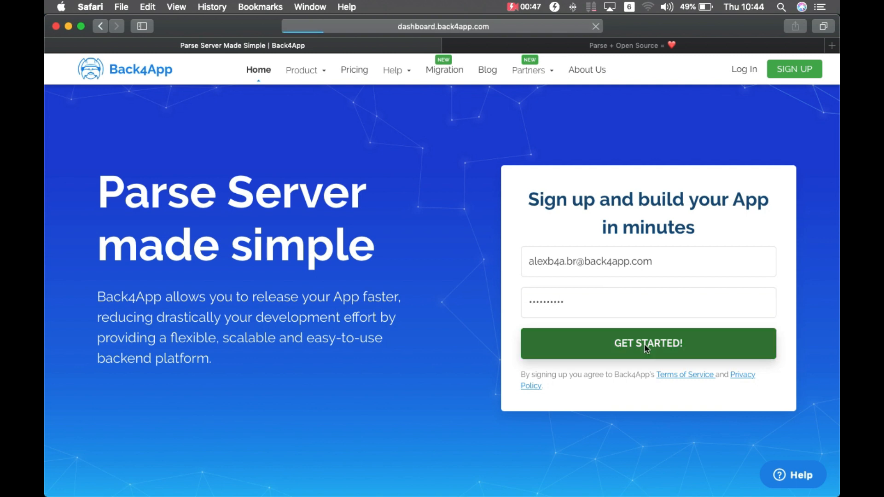
{"action": "left_click", "coordinate": [647, 343]}
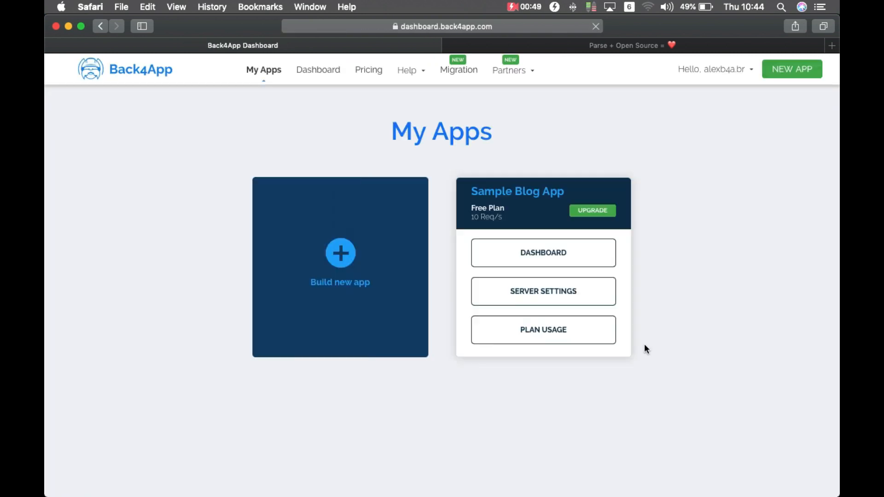
{"action": "left_click", "coordinate": [340, 267]}
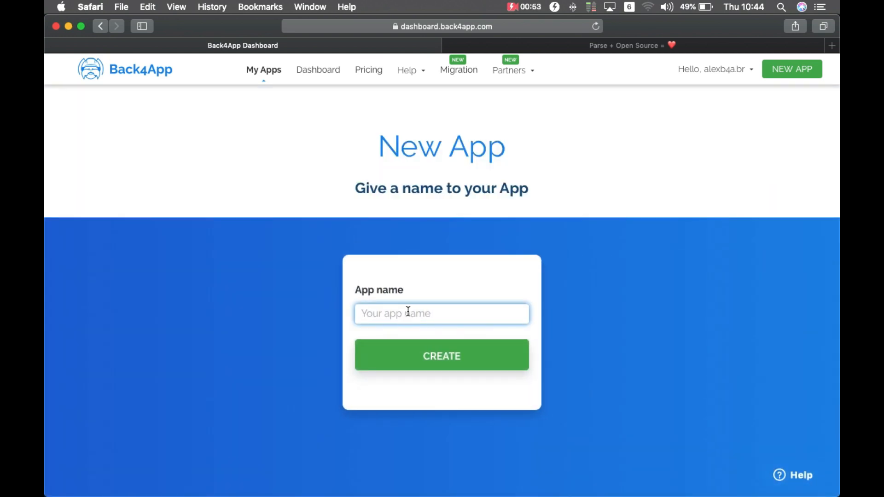
Name the new app Parse Crash Course, create it, and dismiss the dashboard tour.
{"action": "left_click", "coordinate": [441, 356]}
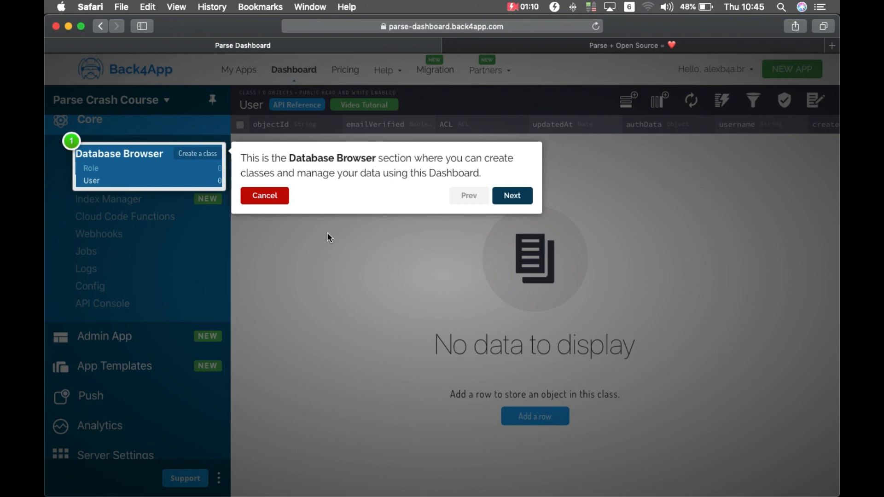
{"action": "left_click", "coordinate": [265, 195]}
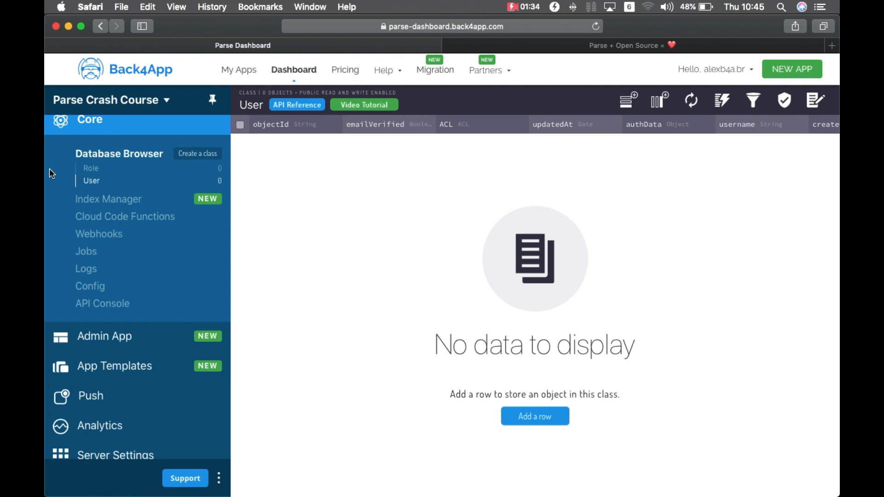
{"action": "mouse_move", "coordinate": [441, 44]}
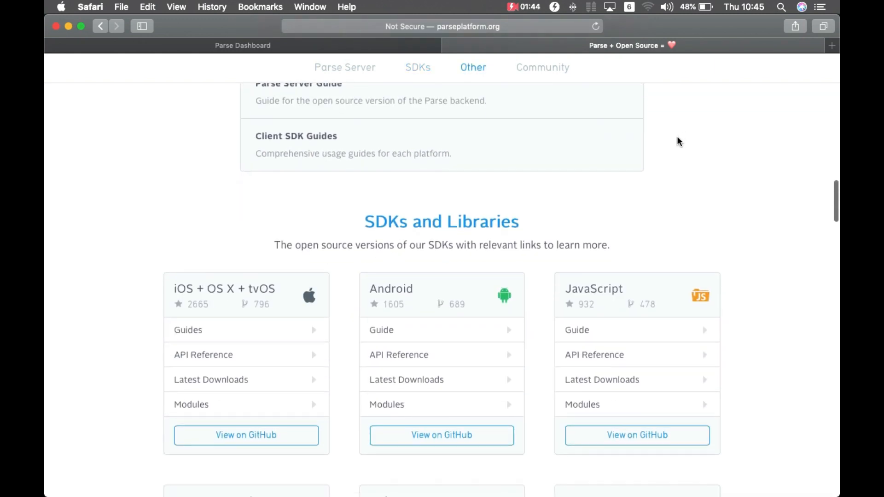
Scroll the Parse open-source site down to its SDKs and Libraries section.
{"action": "scroll", "scroll_direction": "down", "scroll_amount": 3}
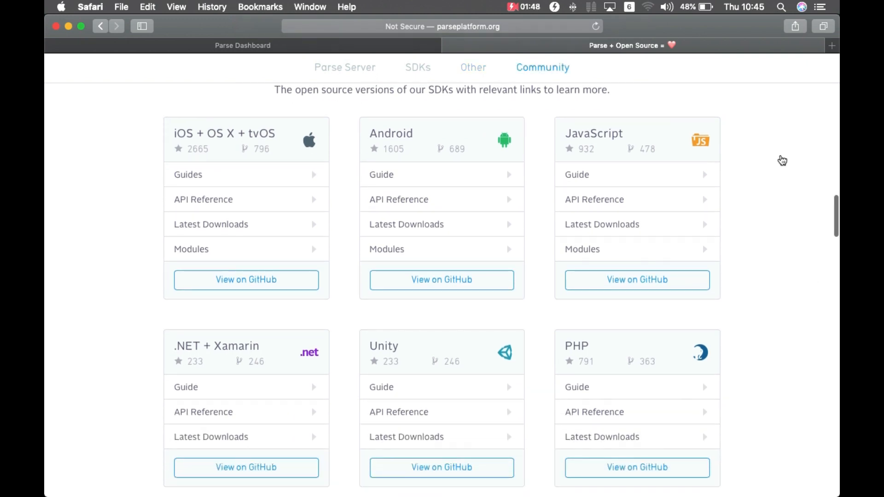
{"action": "mouse_move", "coordinate": [739, 205]}
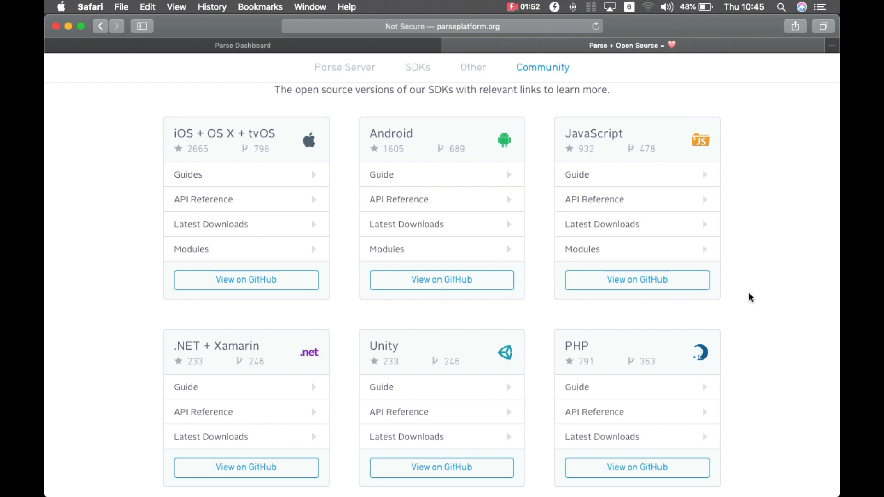
{"action": "mouse_move", "coordinate": [455, 481]}
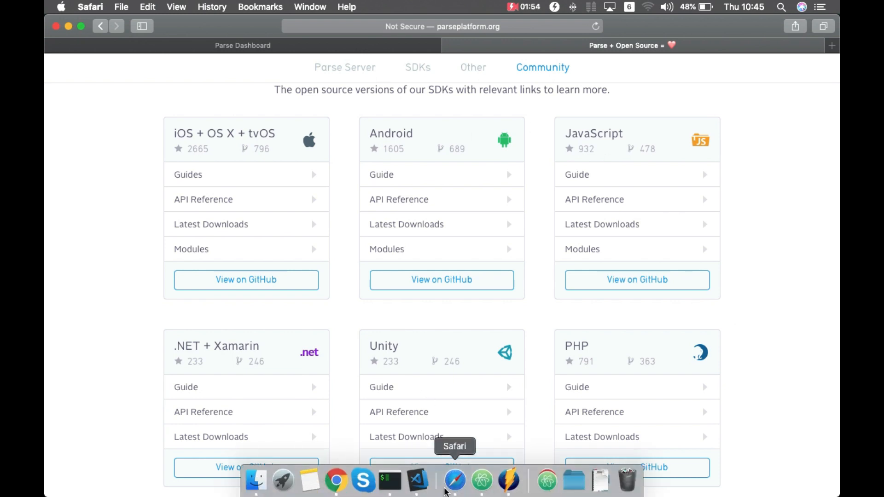
In iTerm2, make a ParseCrashCourse folder on the Desktop and cd into it.
{"action": "left_click", "coordinate": [389, 481]}
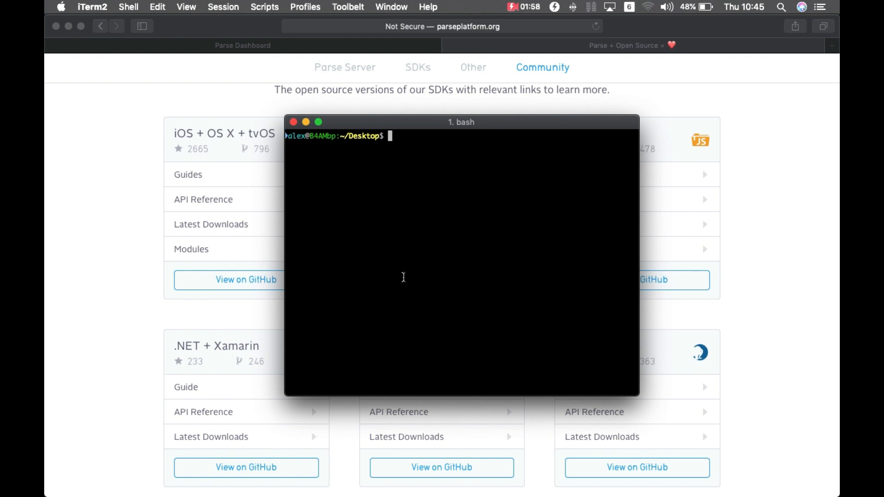
{"action": "type", "text": "m"}
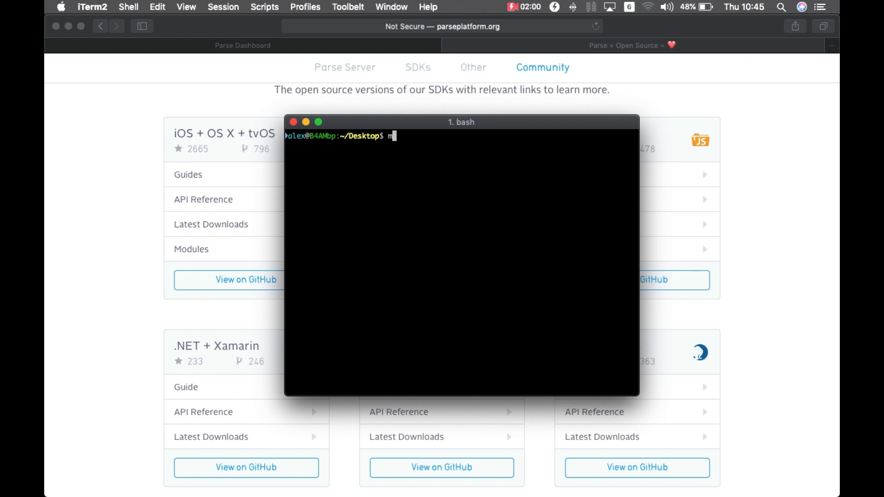
{"action": "type", "text": "kdir"}
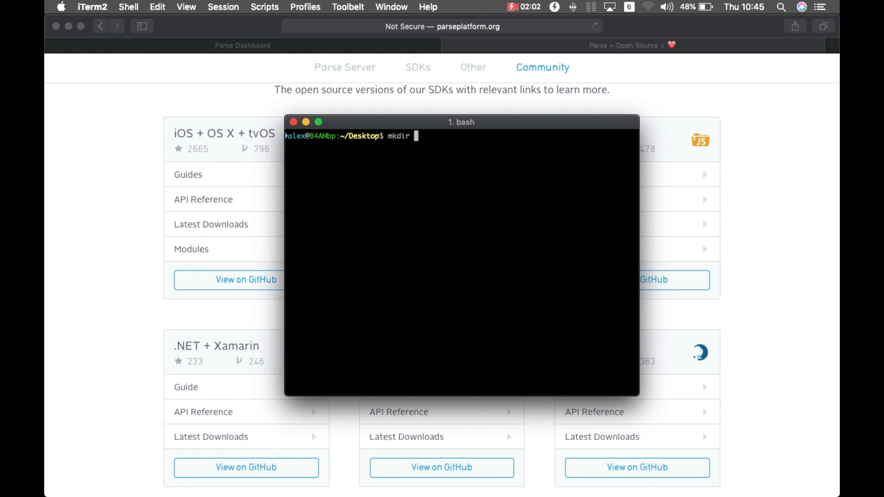
{"action": "type", "text": "ParseCrashCourse"}
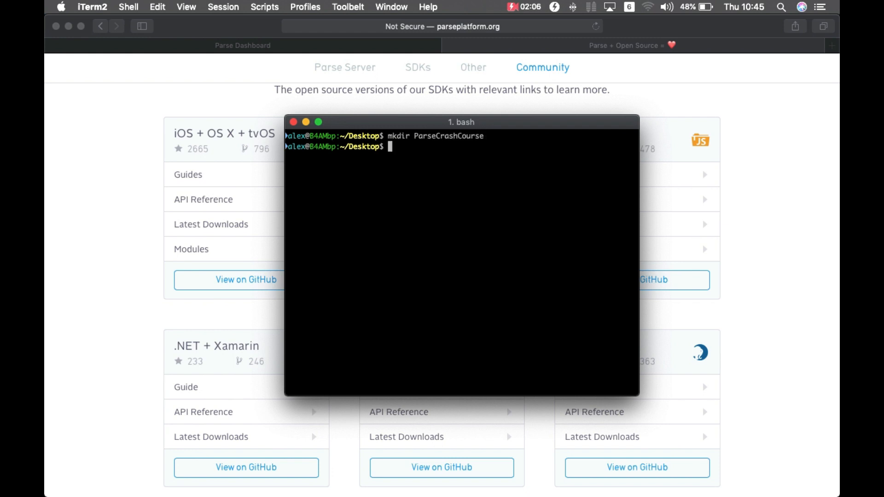
{"action": "type", "text": "cd ParseCrashCourse/"}
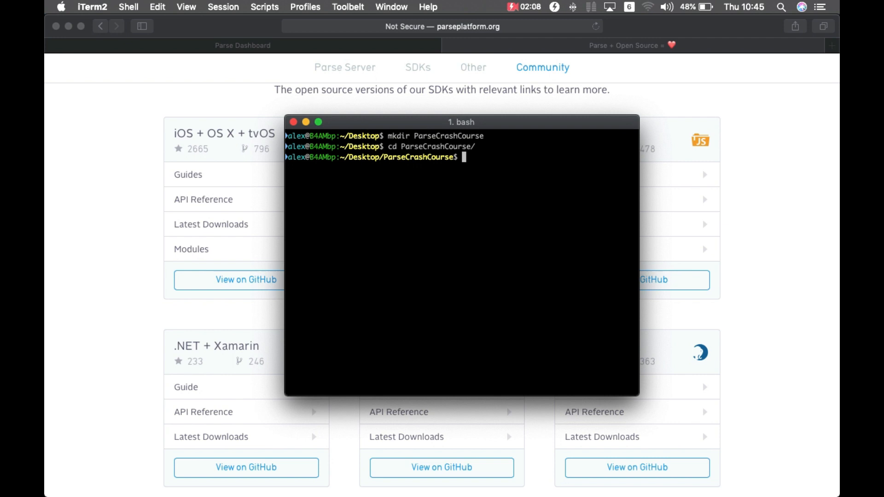
Run npm install parse and list the folder to confirm node_modules and package-lock.json.
{"action": "type", "text": "npm install parse"}
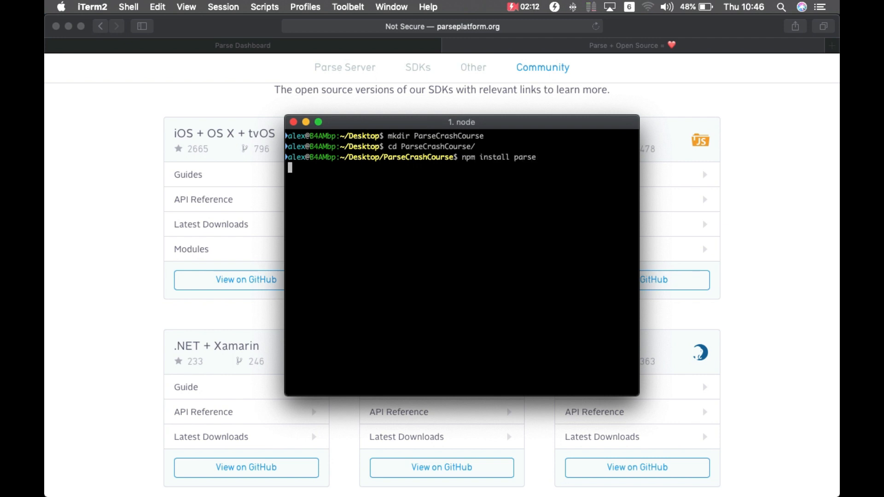
{"action": "type", "text": "ls"}
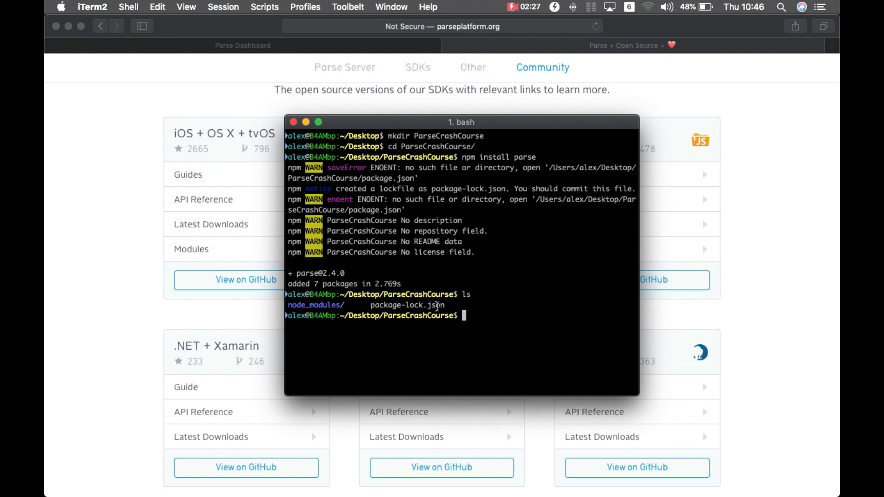
{"action": "mouse_move", "coordinate": [454, 481]}
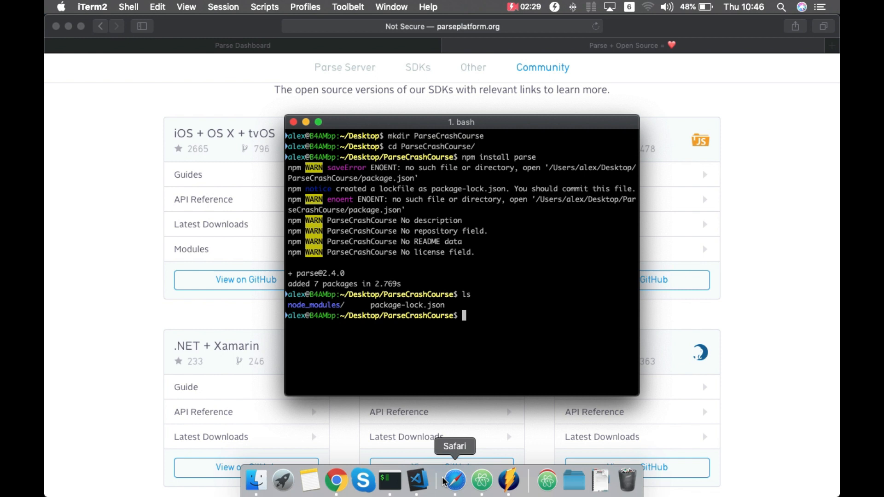
Save a new empty file as index.js inside the ParseCrashCourse folder.
{"action": "left_click", "coordinate": [417, 482]}
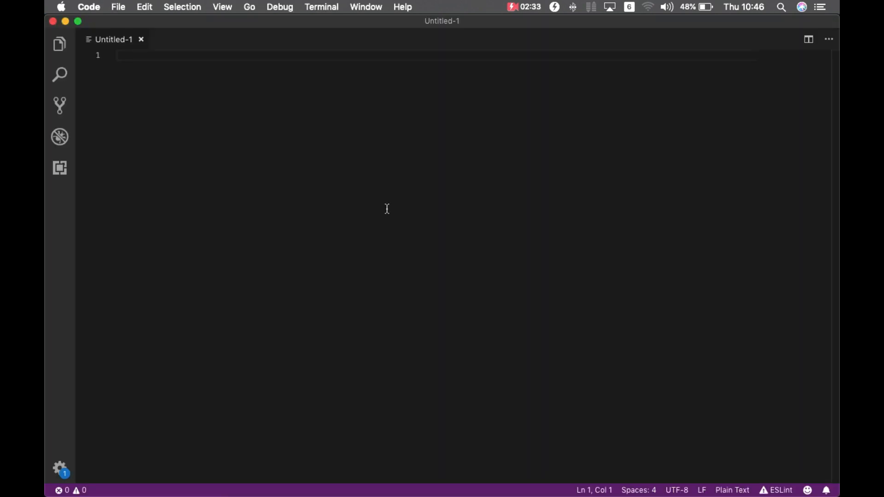
{"action": "key", "text": "cmd+s"}
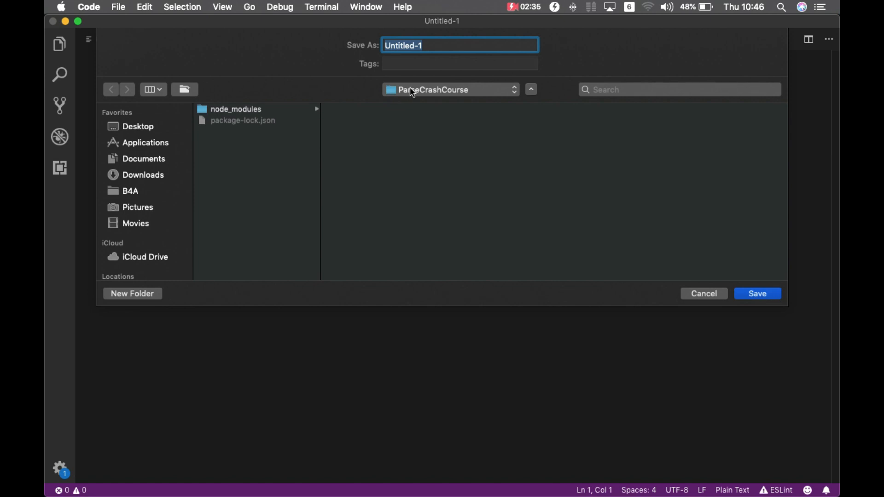
{"action": "type", "text": "index.js"}
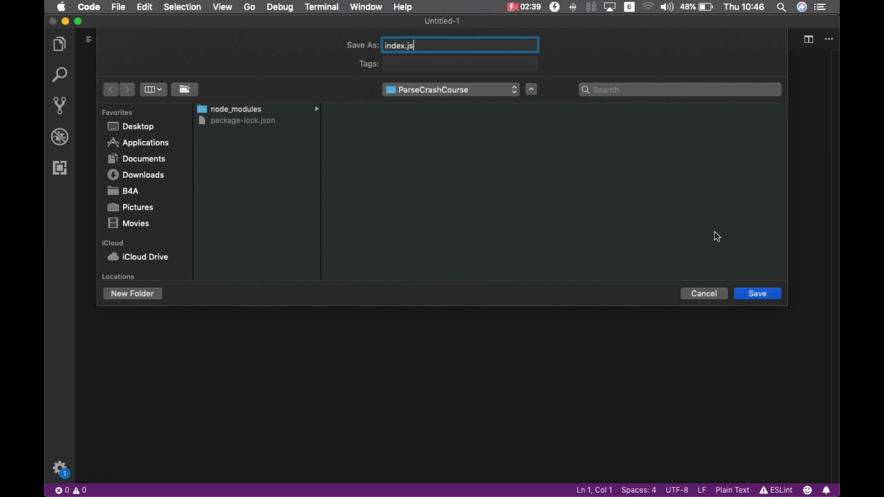
{"action": "left_click", "coordinate": [757, 292]}
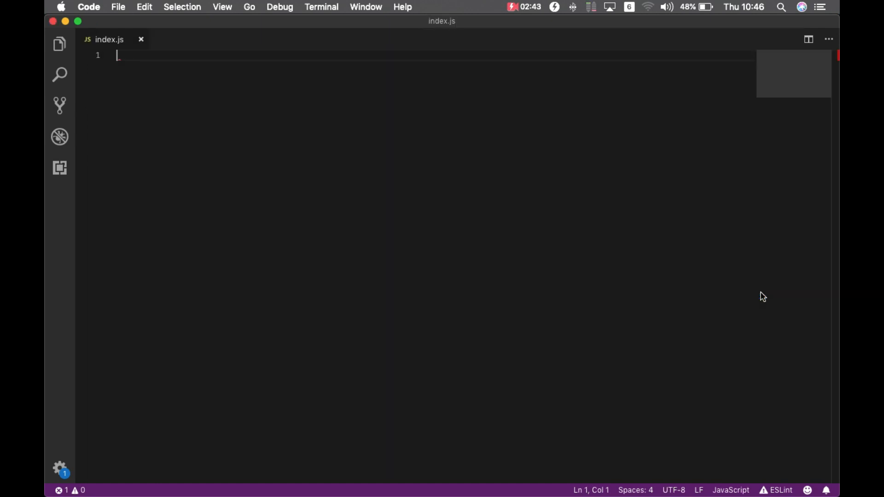
{"action": "mouse_move", "coordinate": [528, 262]}
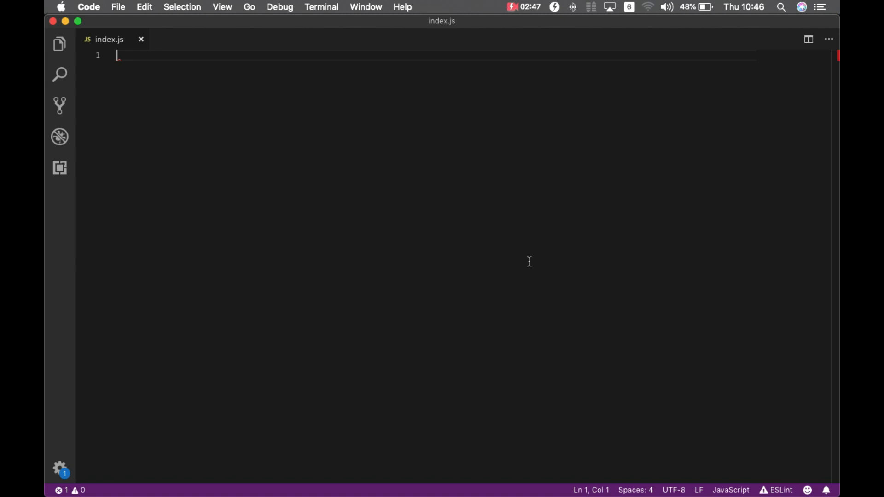
Write const Parse = require('parse/node') and begin a Parse.initialize call with empty strings.
{"action": "type", "text": "const Parse ="}
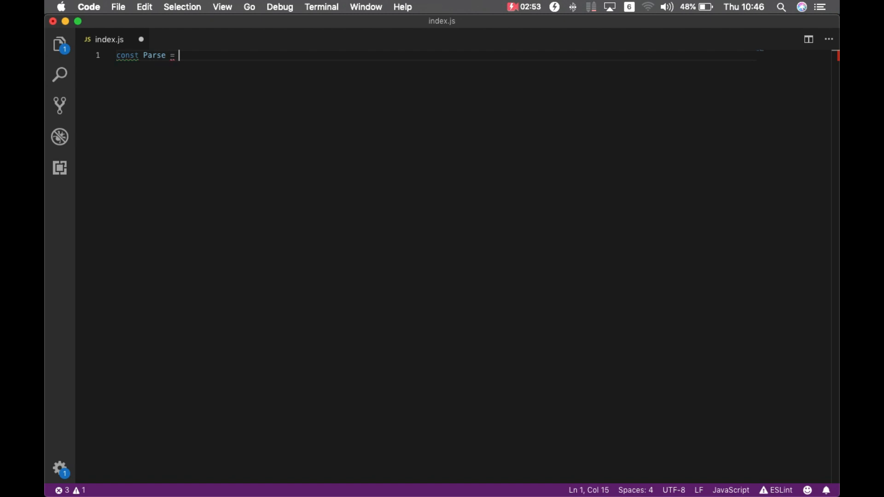
{"action": "type", "text": "require('"}
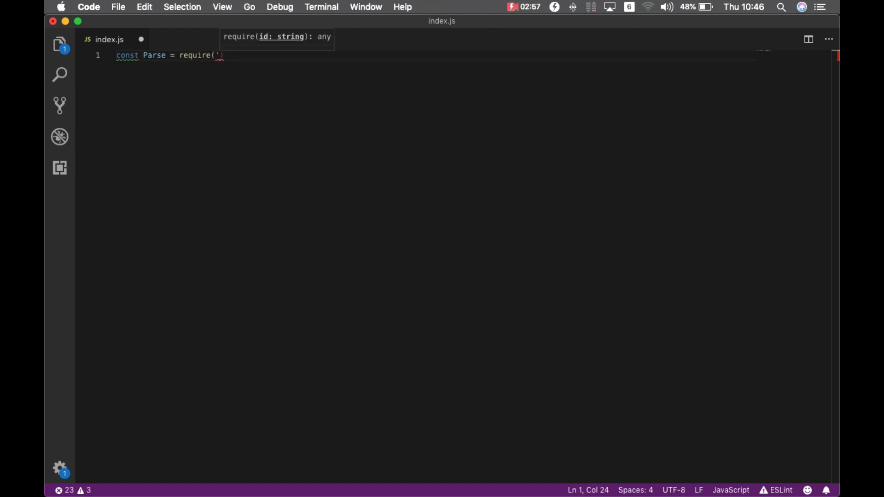
{"action": "type", "text": "parse/node'"}
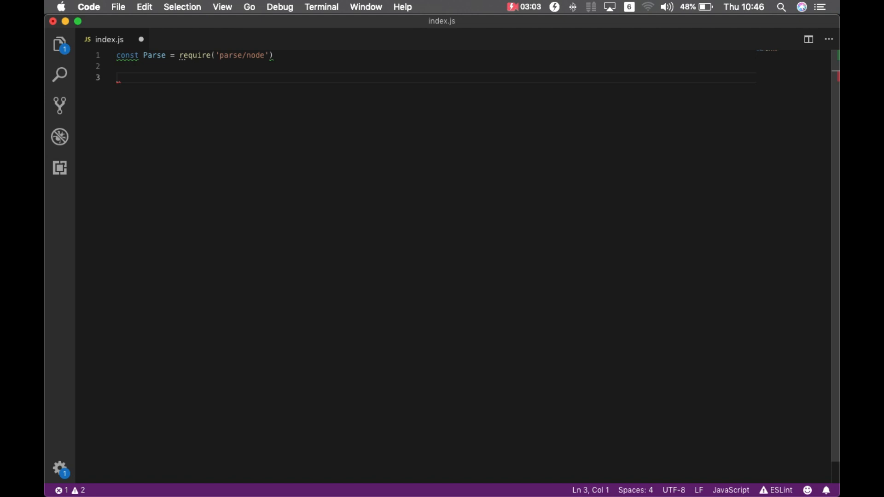
{"action": "type", "text": "Parse.initialize('', '"}
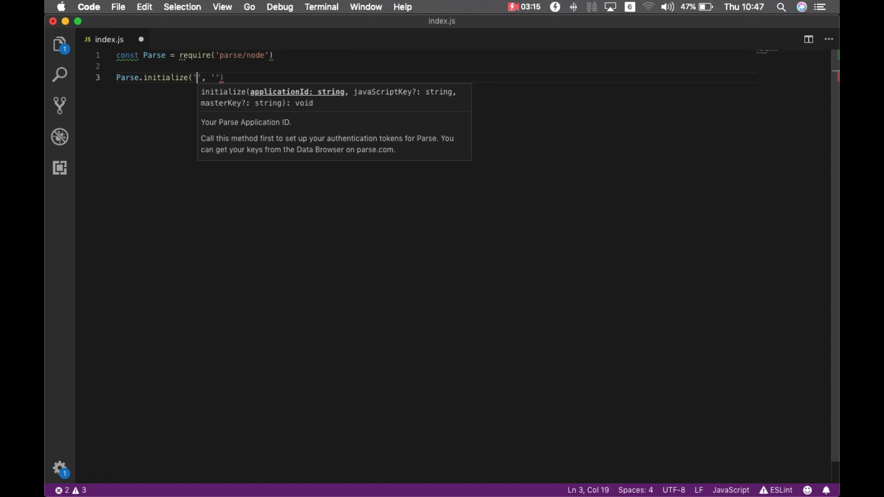
Copy the App Id from Back4App Server Settings into Parse.initialize's first argument.
{"action": "key", "text": "cmd+tab"}
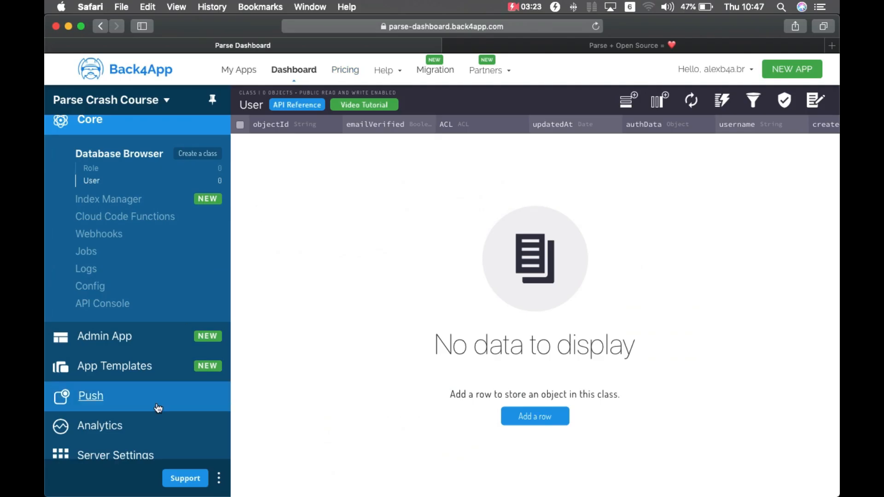
{"action": "left_click", "coordinate": [116, 455]}
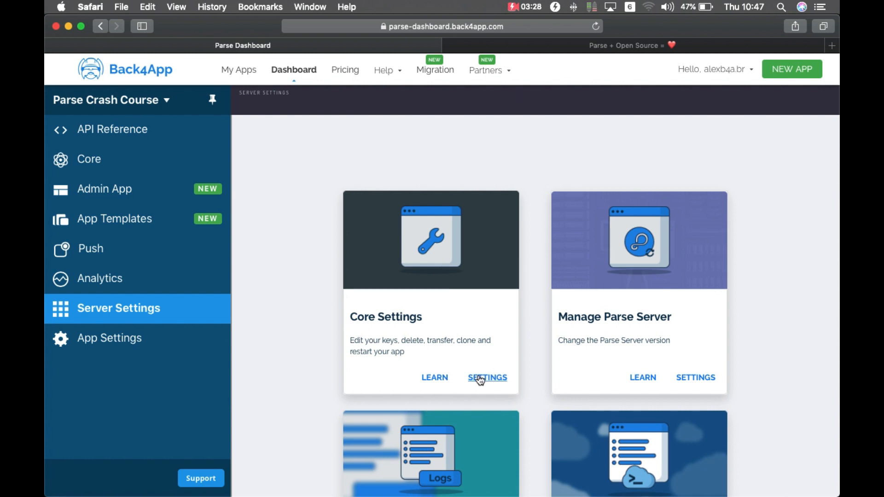
{"action": "left_click", "coordinate": [486, 378]}
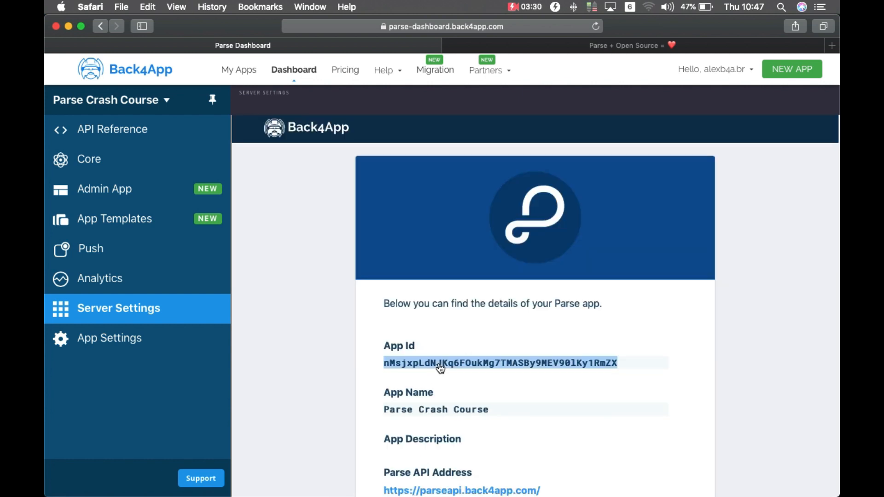
{"action": "key", "text": "cmd+tab"}
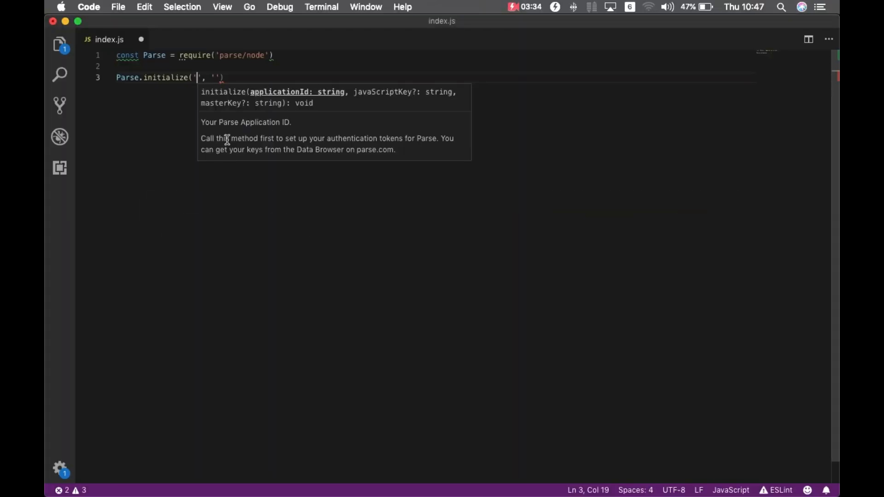
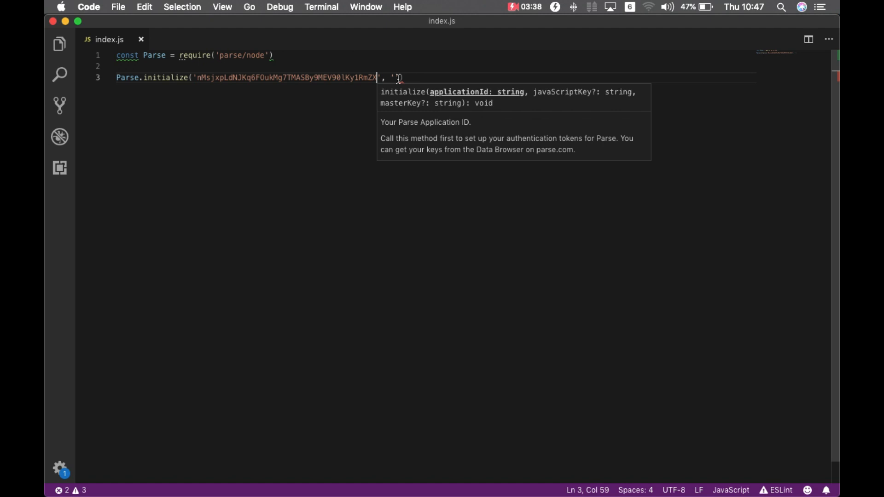
Copy the JavaScript Key from Server Settings into Parse.initialize's second argument.
{"action": "key", "text": "Cmd+Tab"}
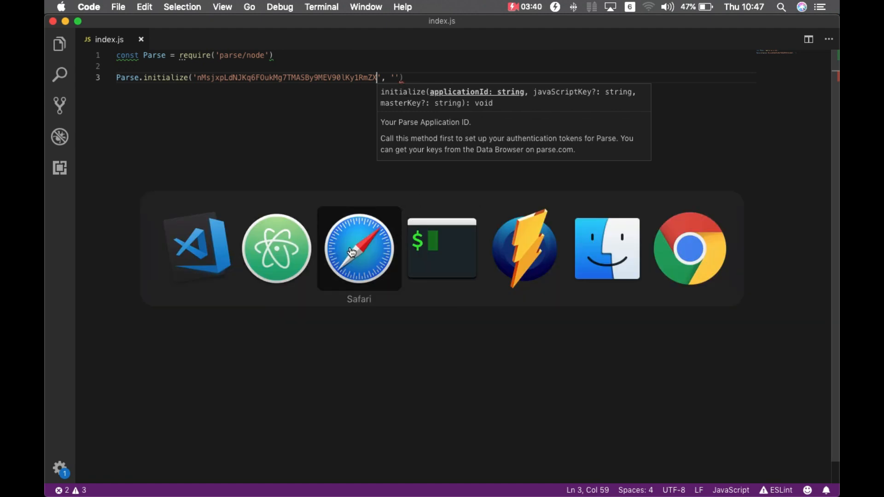
{"action": "left_click", "coordinate": [358, 248]}
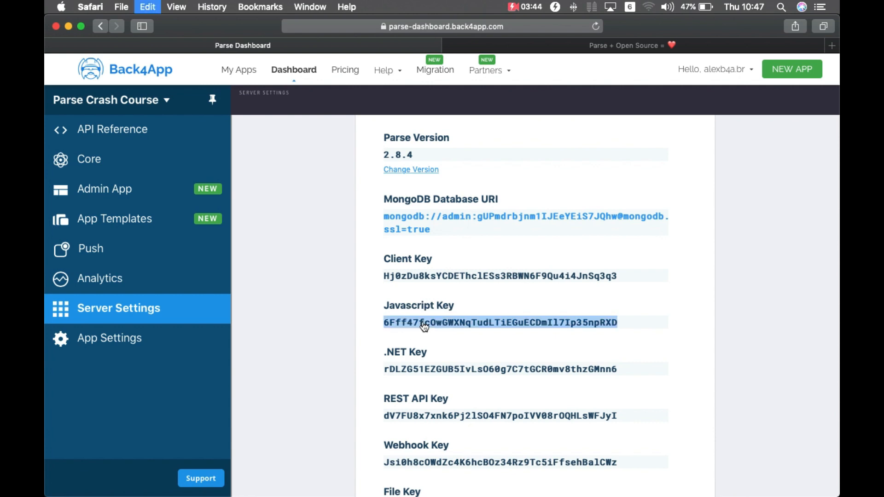
{"action": "key", "text": "Cmd+Tab"}
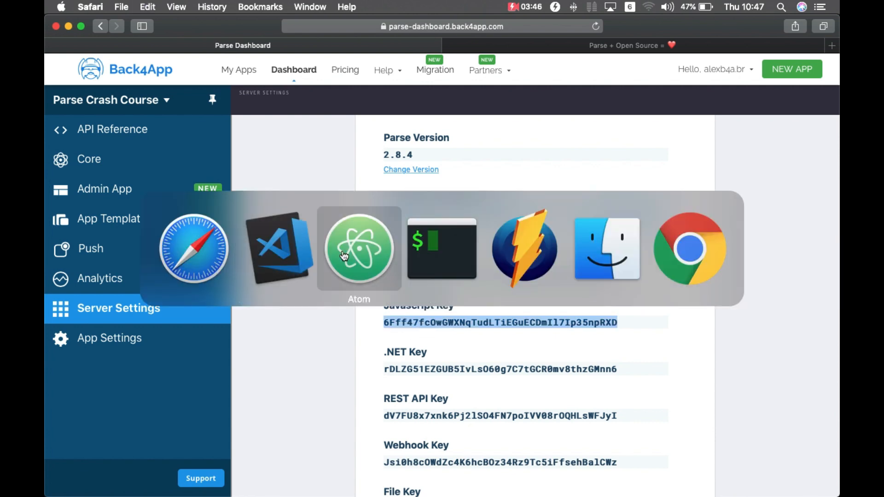
{"action": "left_click", "coordinate": [277, 250]}
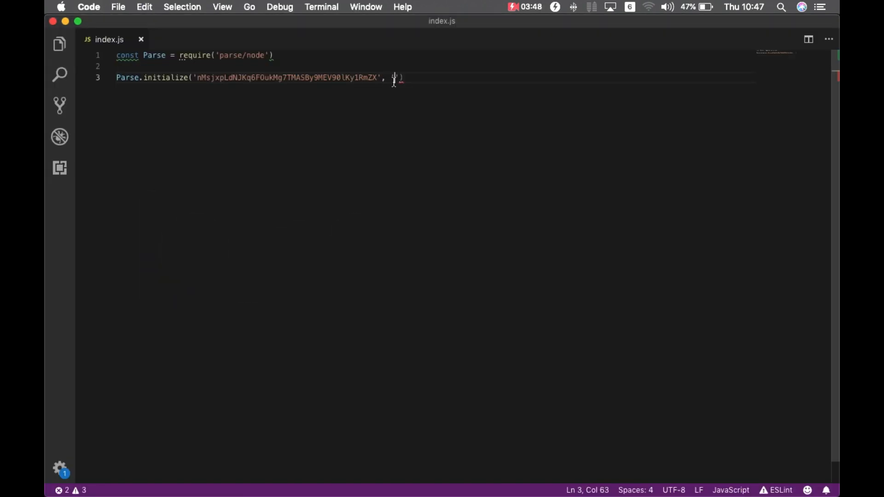
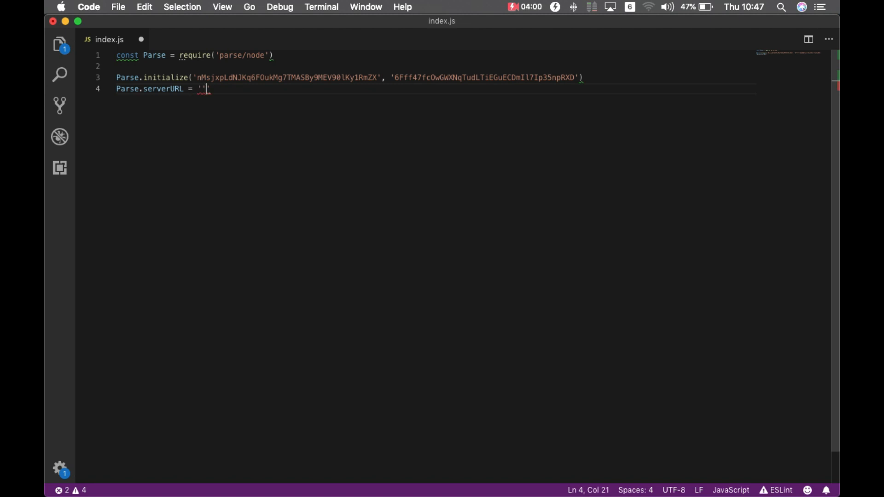
{"action": "key", "text": "backspace"}
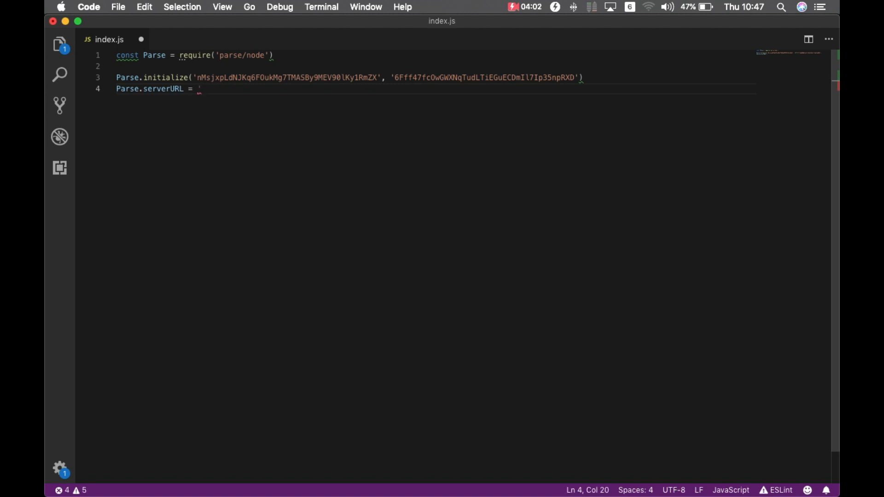
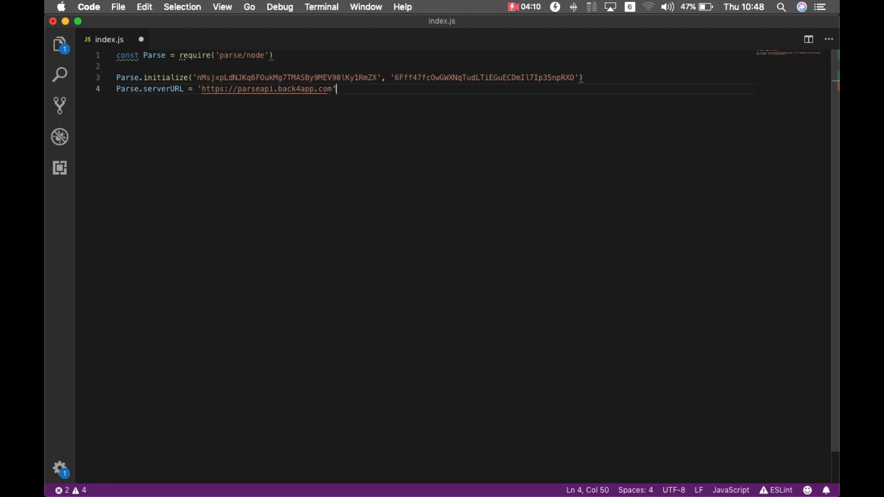
{"action": "key", "text": "enter"}
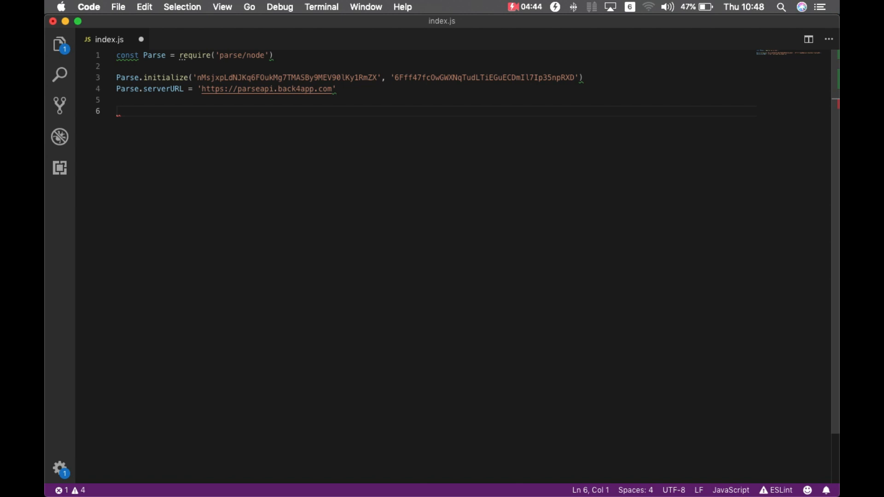
Define let Person = Parse.Object.extend('Person') on line 6.
{"action": "type", "text": "l"}
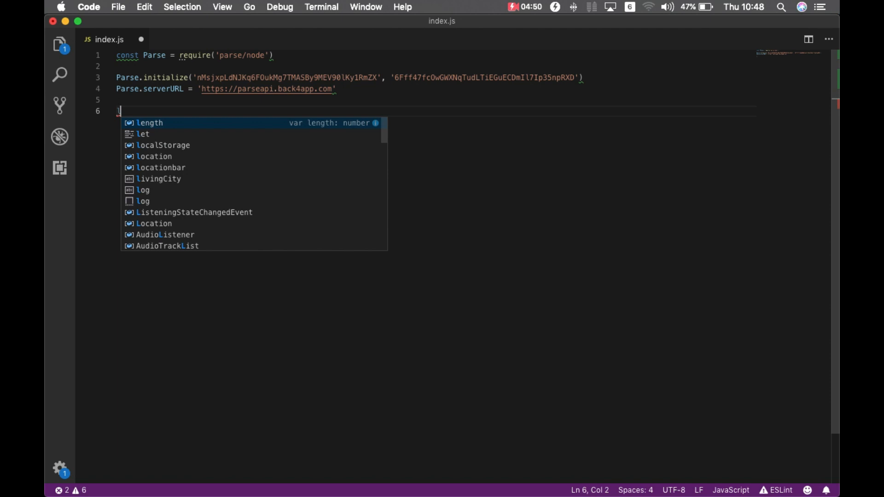
{"action": "type", "text": "let Person = P"}
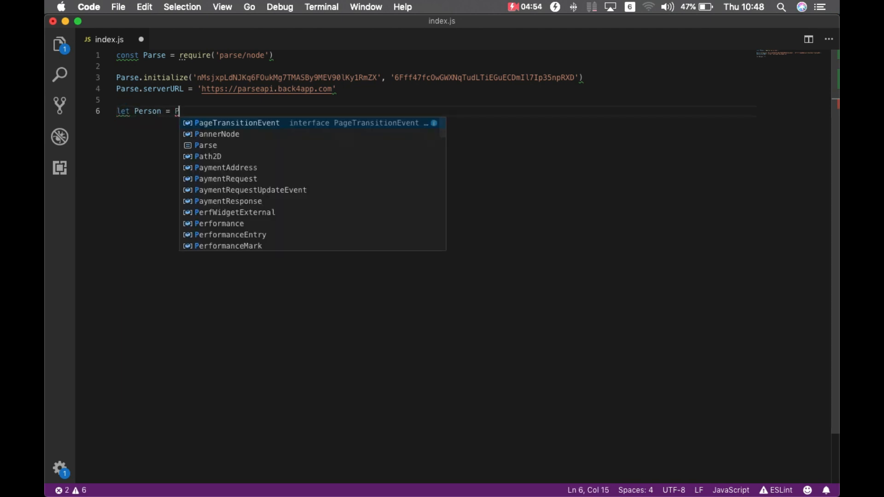
{"action": "type", "text": "arse"}
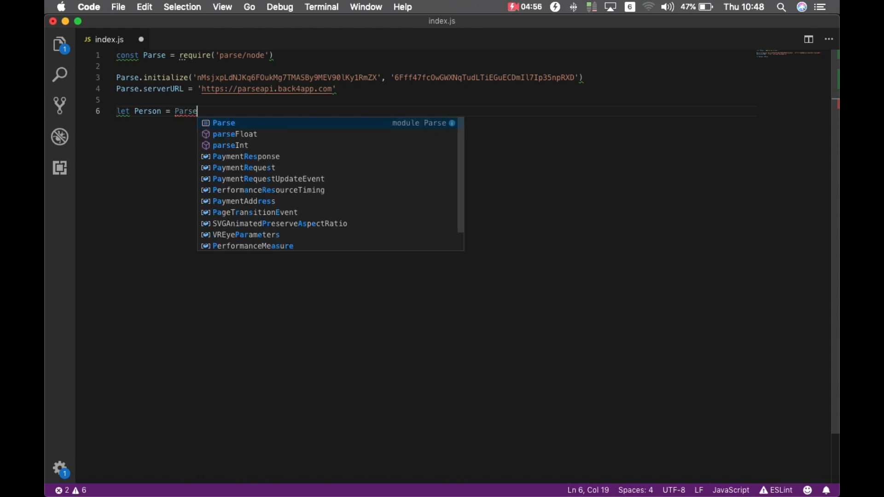
{"action": "type", "text": ".Object.e"}
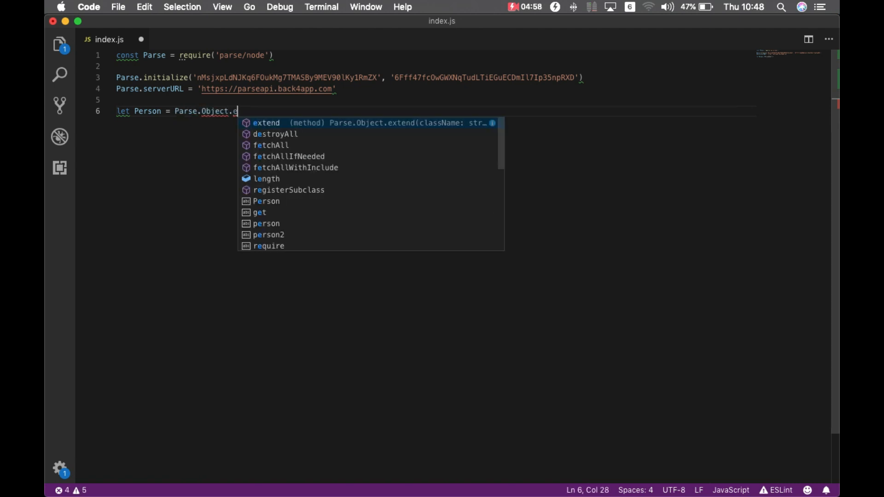
{"action": "type", "text": "extend(\""}
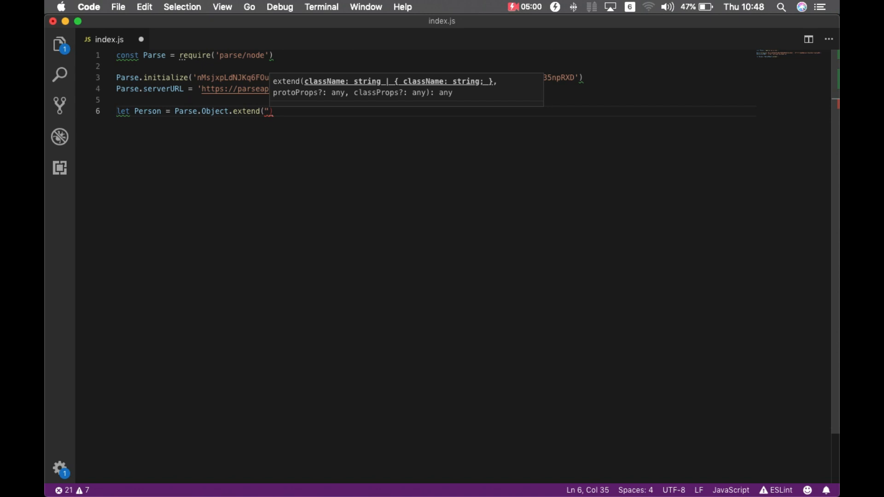
{"action": "type", "text": "Person'"}
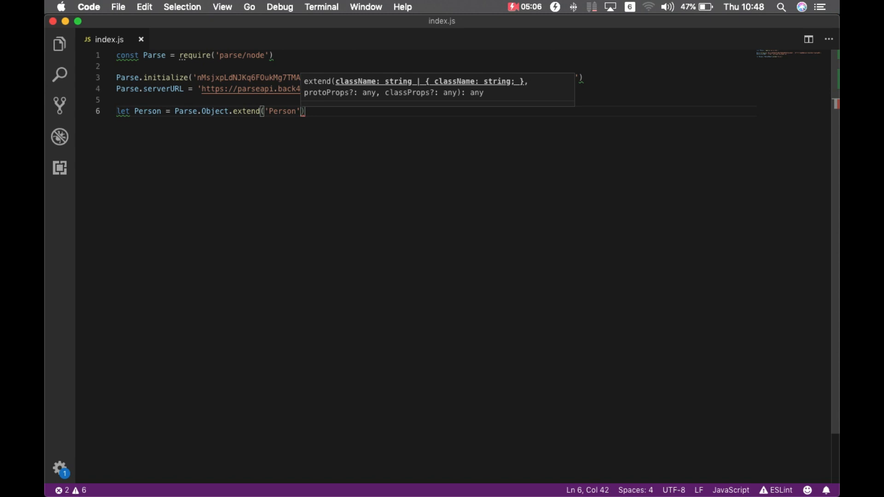
{"action": "mouse_move", "coordinate": [279, 105]}
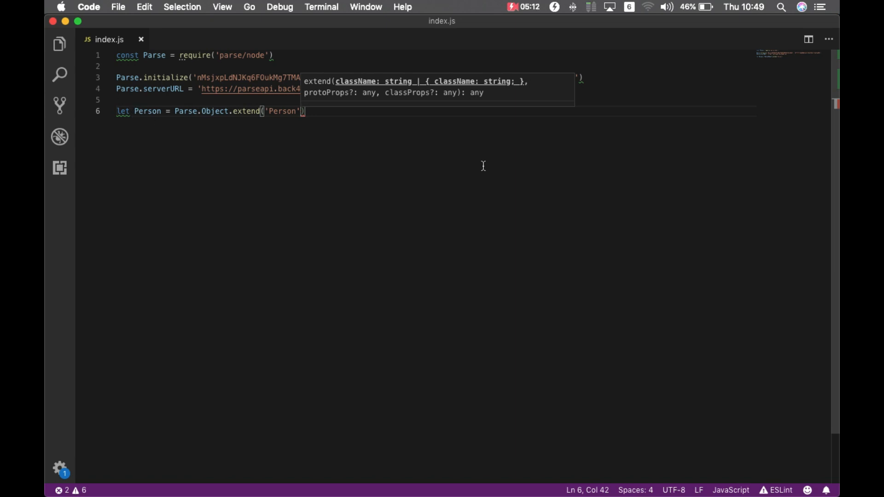
{"action": "key", "text": "enter"}
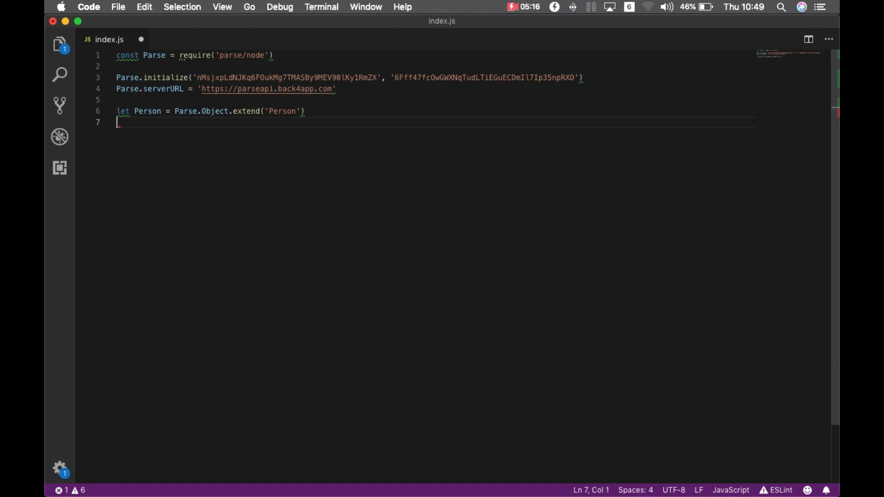
Create a new Person instance and set its name to 'Alex K'.
{"action": "type", "text": "let per"}
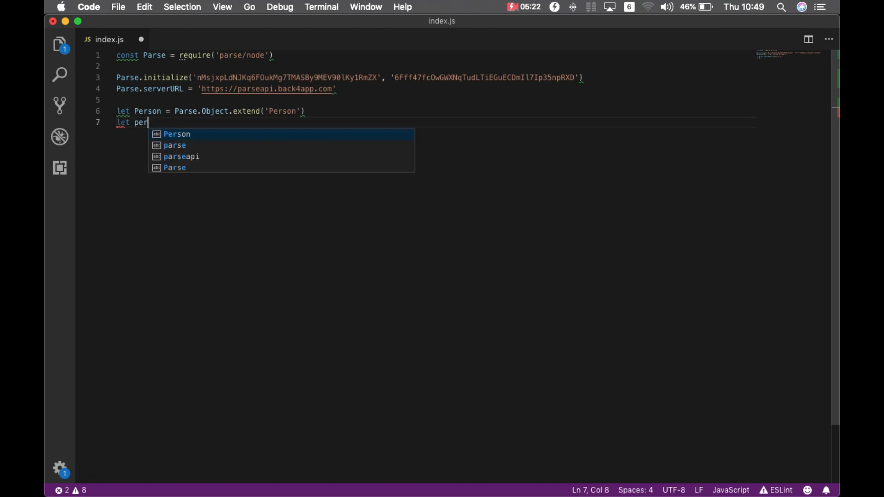
{"action": "type", "text": "son = new Per"}
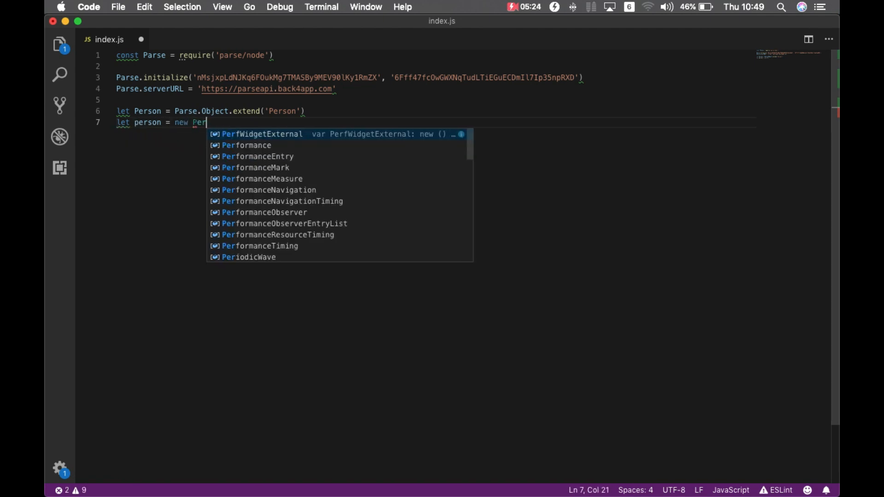
{"action": "type", "text": "son()"}
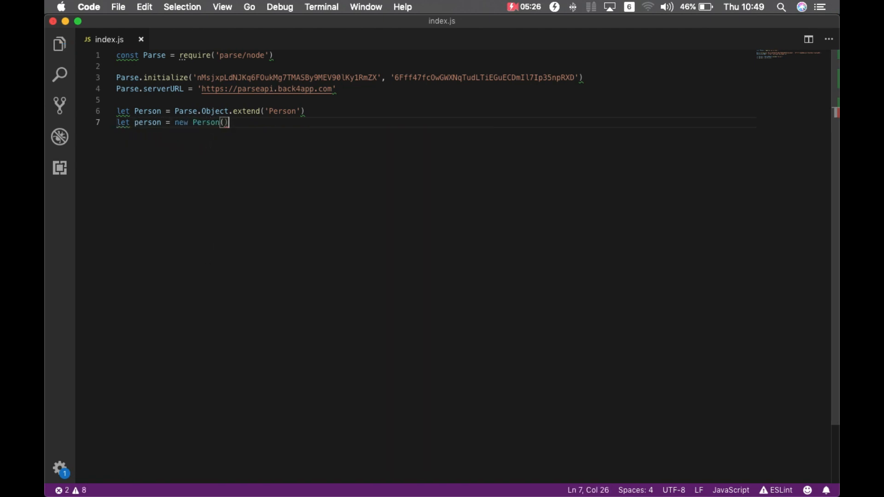
{"action": "key", "text": "enter"}
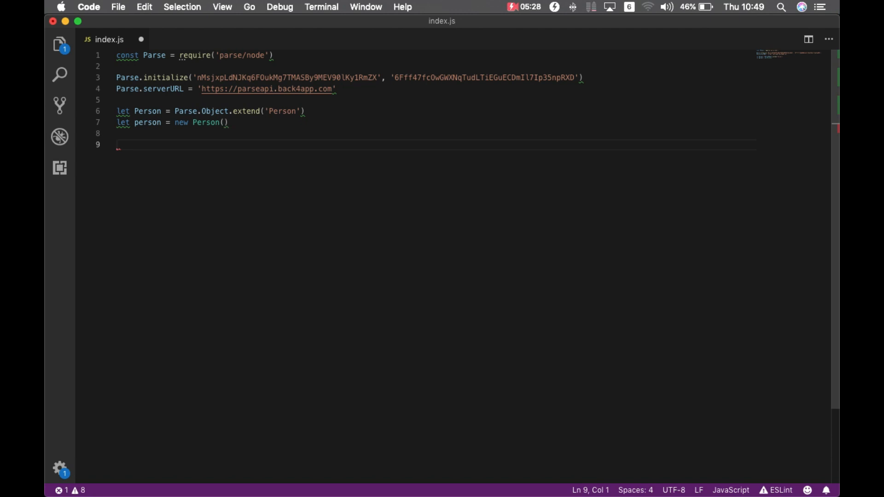
{"action": "type", "text": "peron."}
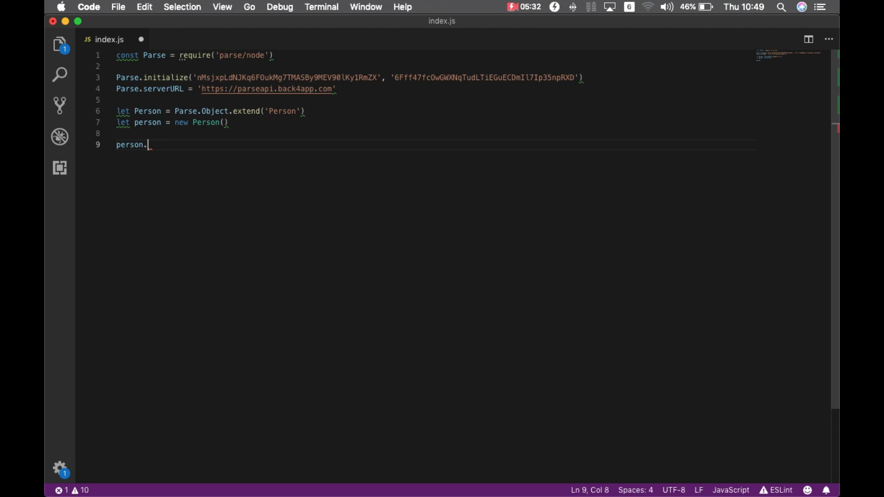
{"action": "type", "text": "set('name"}
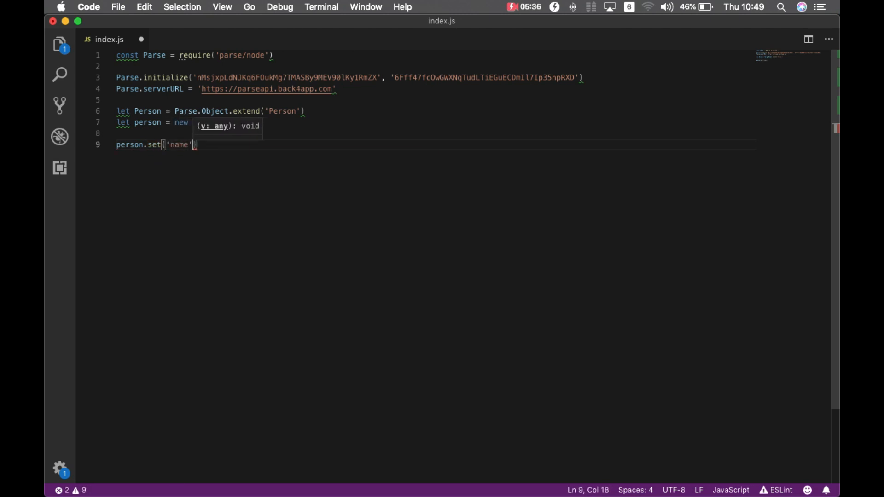
{"action": "type", "text": "Person() 'A"}
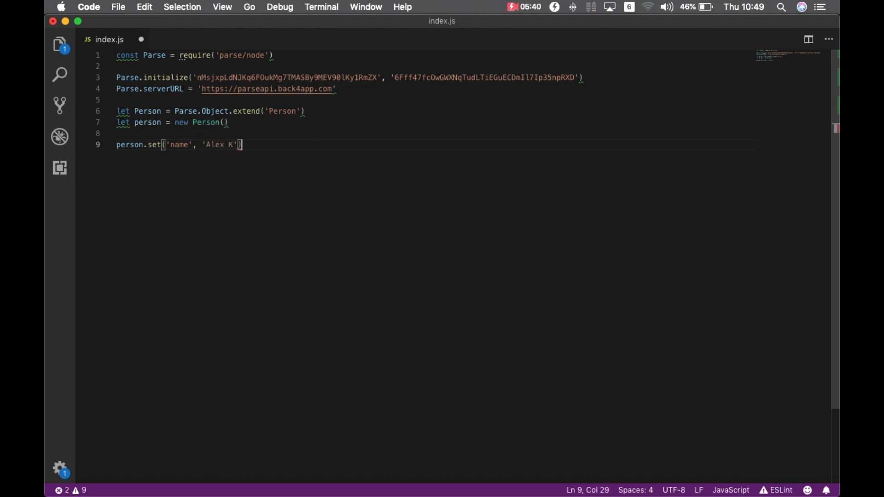
Set the person's age to 38, call person.save(), and save the file.
{"action": "type", "text": "person.set('"}
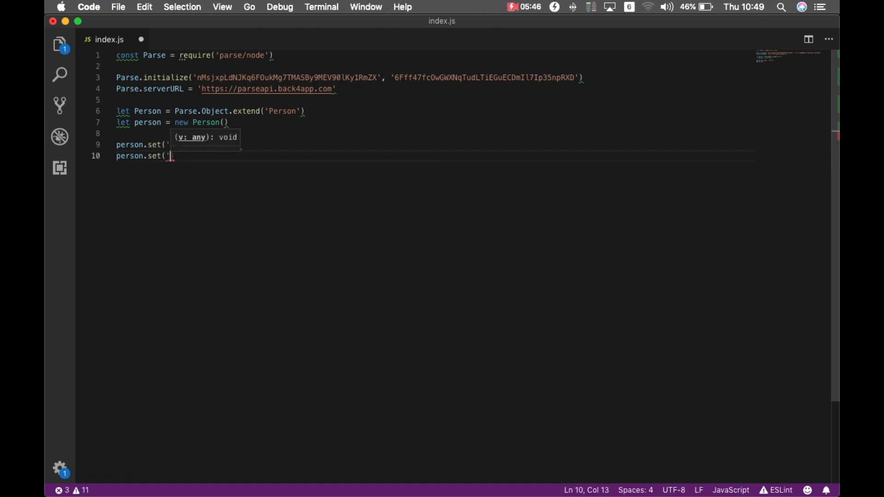
{"action": "type", "text": "age', 38"}
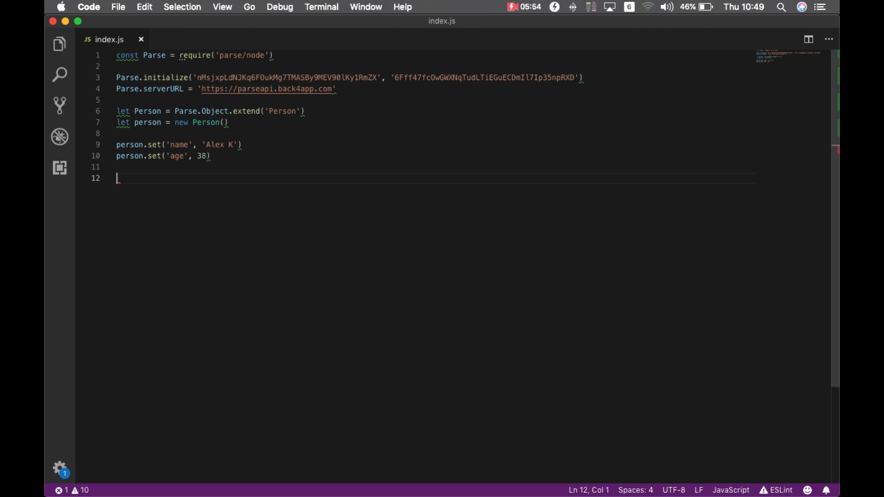
{"action": "type", "text": "p"}
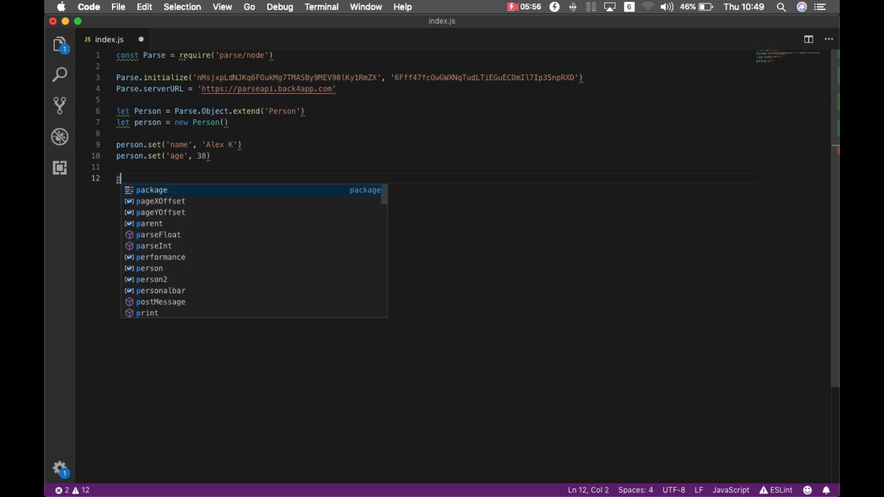
{"action": "type", "text": "er"}
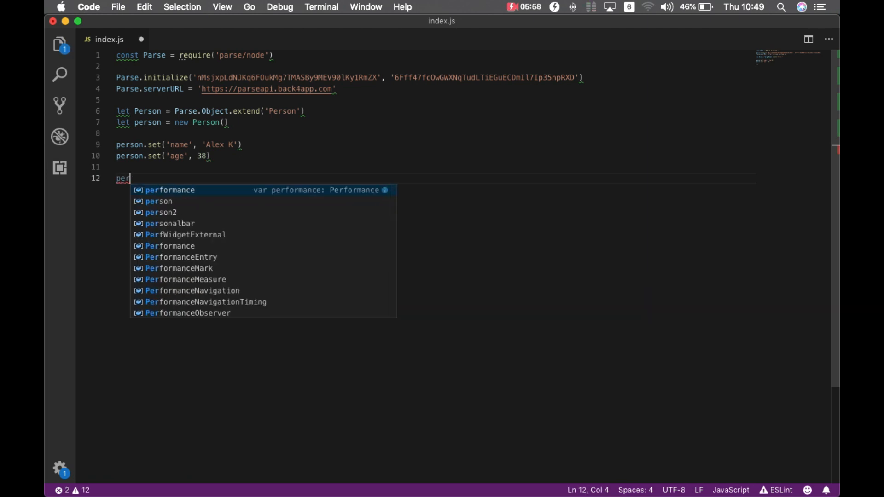
{"action": "type", "text": "son.save()"}
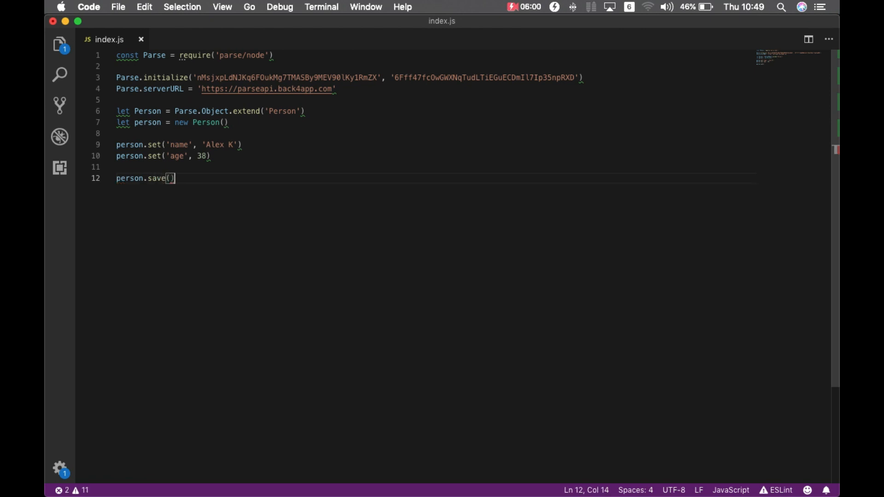
{"action": "key", "text": "cmd+tab"}
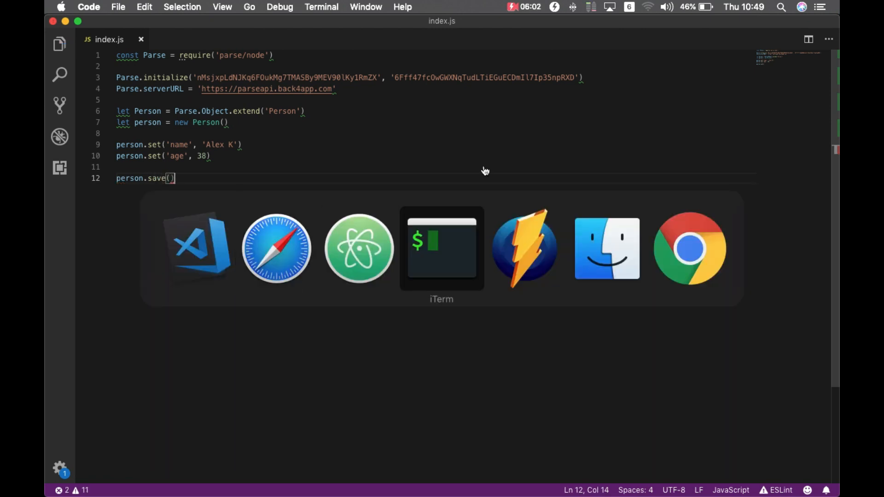
Run node index.js in the iTerm2 window.
{"action": "left_click", "coordinate": [441, 248]}
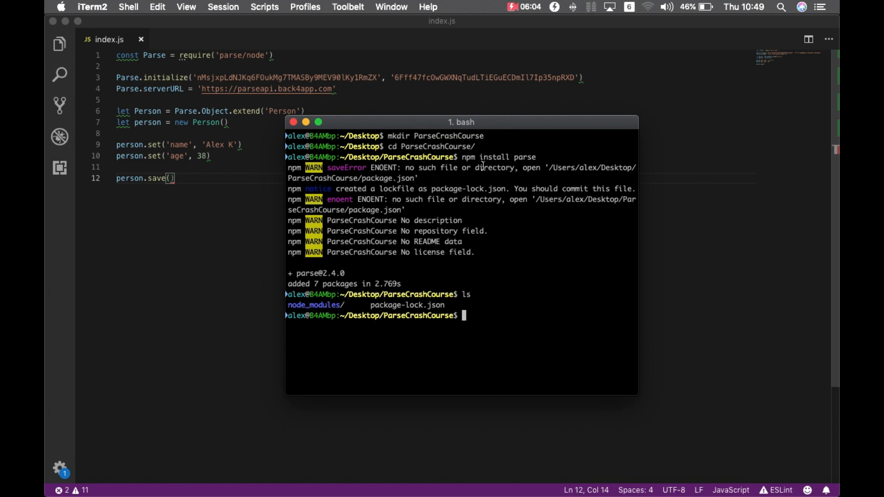
{"action": "type", "text": "node in"}
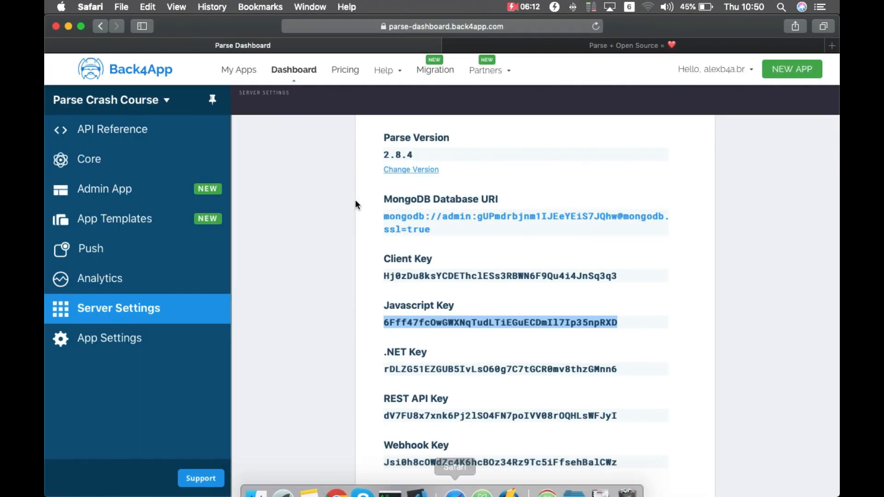
View the Person class in the Database Browser showing the Alex K, age 38 row, then return to the editor.
{"action": "left_click", "coordinate": [89, 160]}
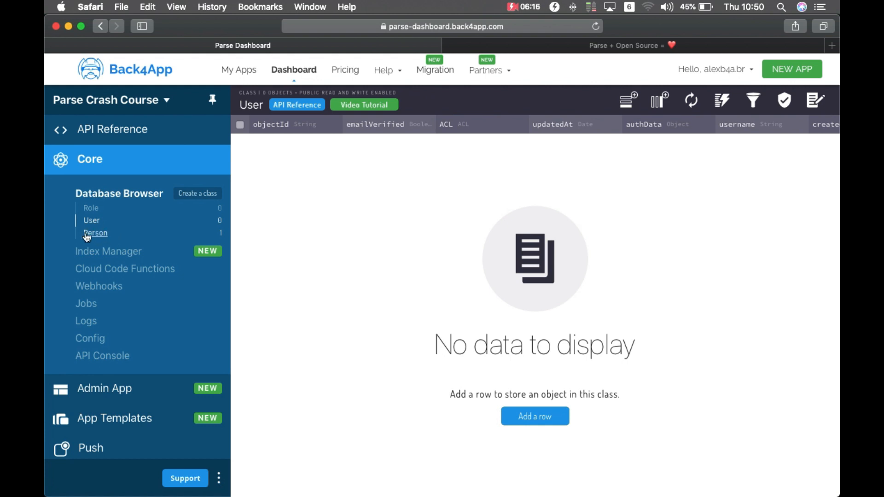
{"action": "left_click", "coordinate": [95, 233]}
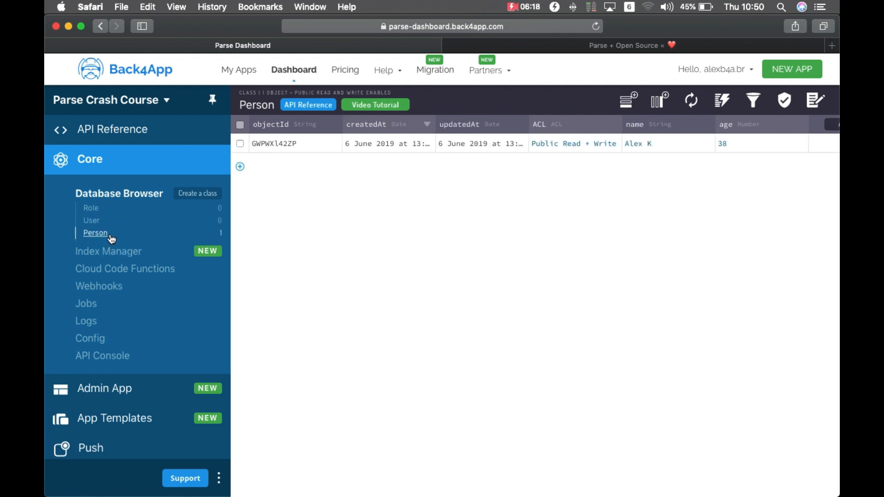
{"action": "scroll", "scroll_direction": "right", "scroll_amount": 3}
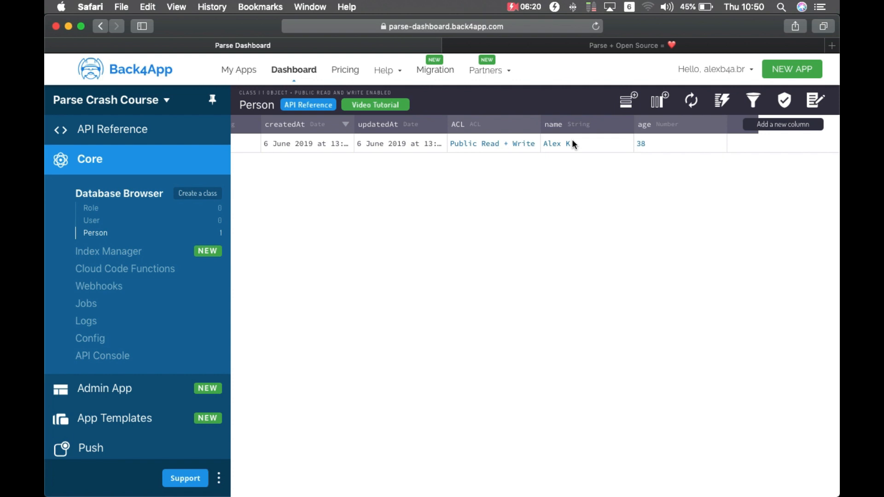
{"action": "mouse_move", "coordinate": [645, 152]}
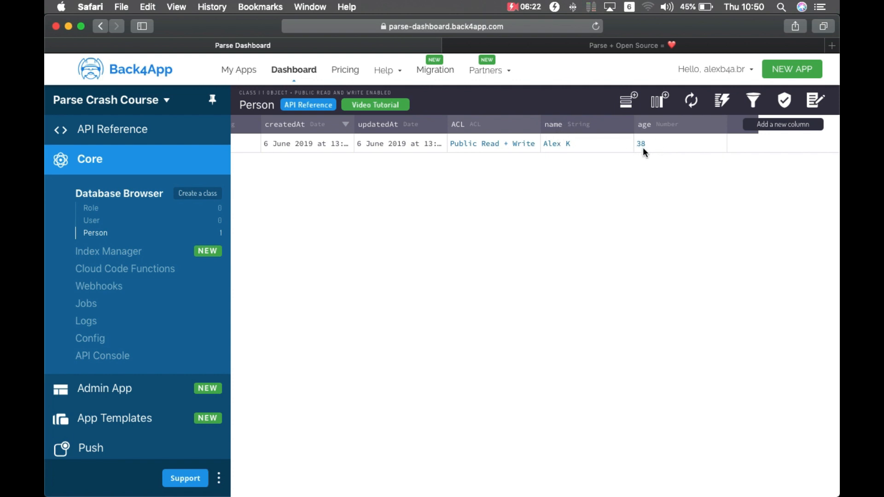
{"action": "mouse_move", "coordinate": [530, 259]}
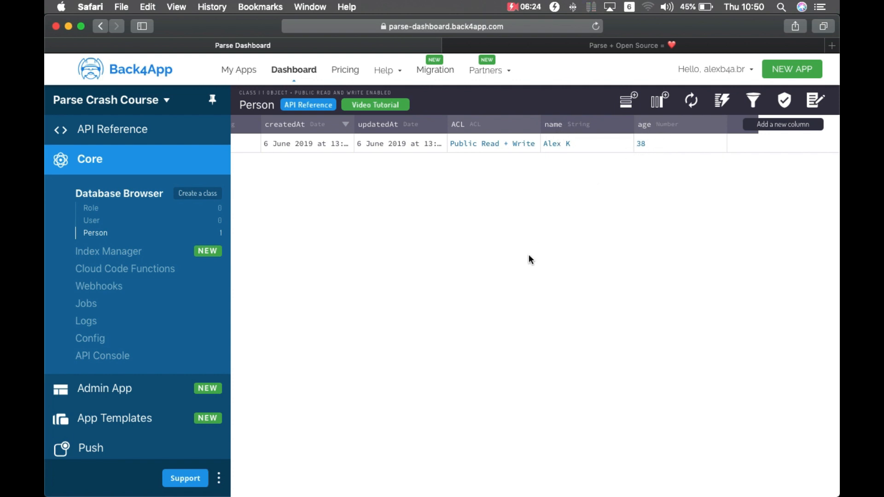
{"action": "mouse_move", "coordinate": [513, 260]}
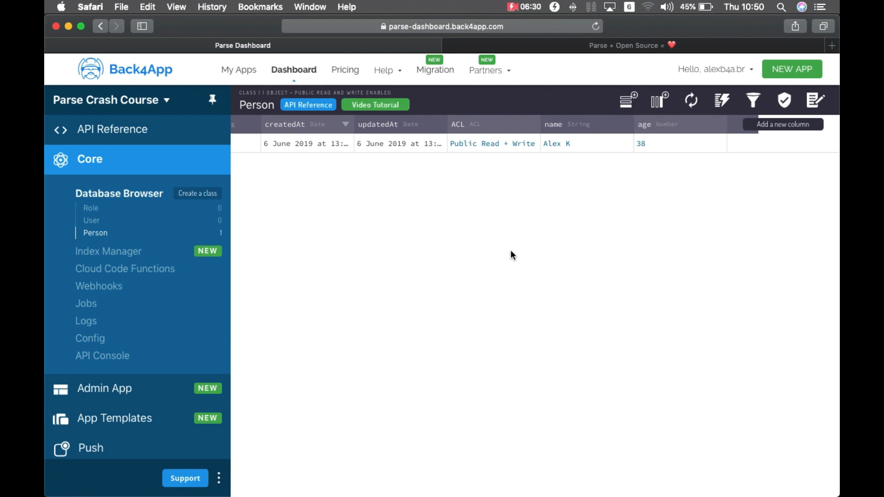
{"action": "key", "text": "cmd+tab"}
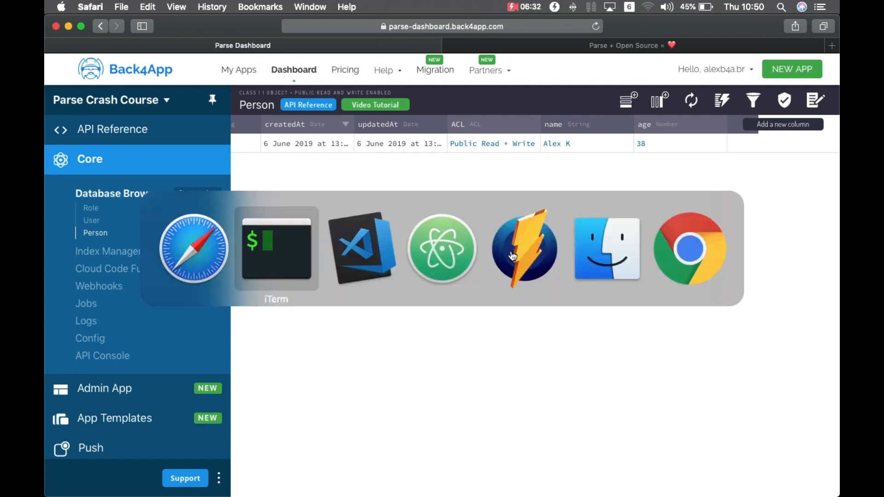
Give Parse.Object.extend('Person') an empty {} as its second argument.
{"action": "left_click", "coordinate": [275, 249]}
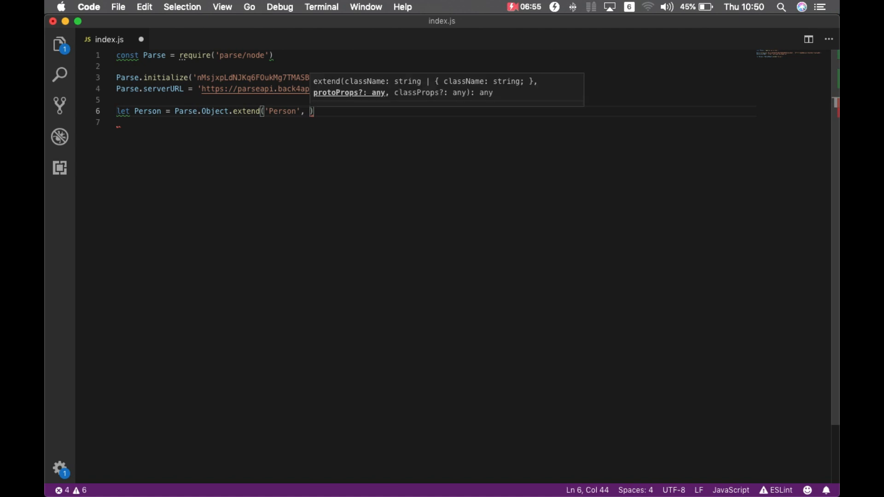
{"action": "type", "text": "{}"}
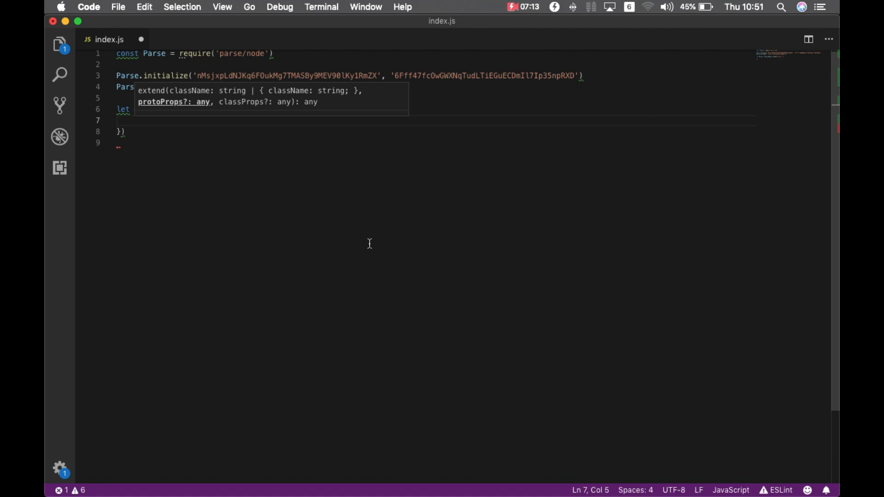
Define isAduld: function(){ return this.get('age') > 18 } inside the extend object.
{"action": "type", "text": "isAduld"}
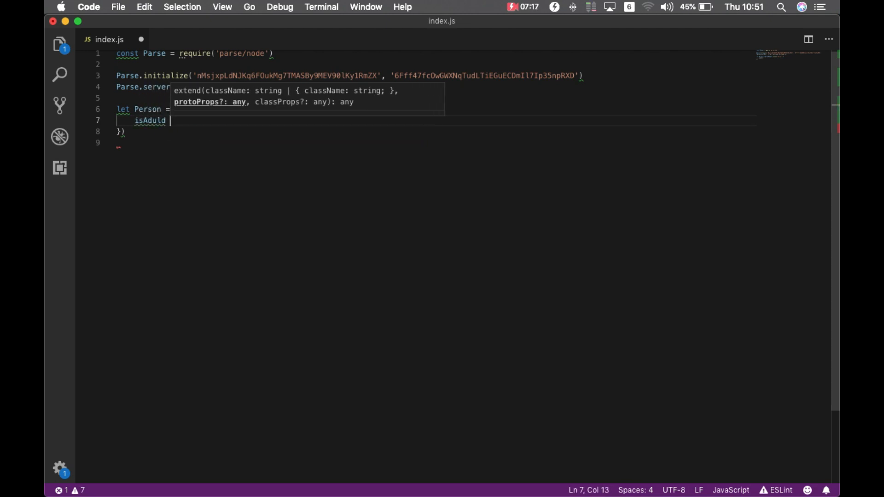
{"action": "type", "text": ": b"}
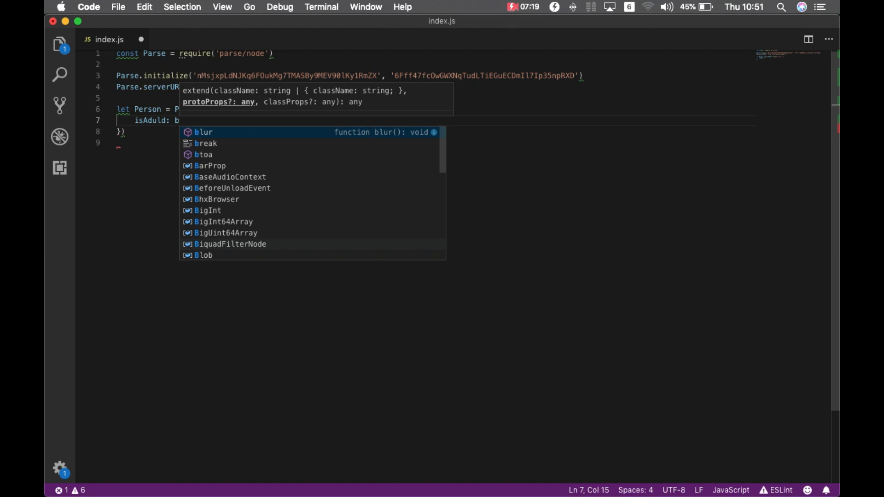
{"action": "type", "text": "function()"}
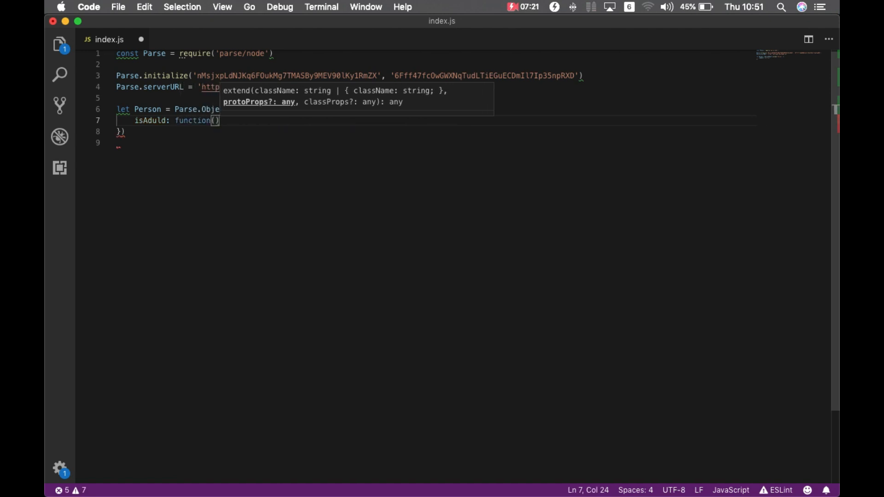
{"action": "type", "text": "{"}
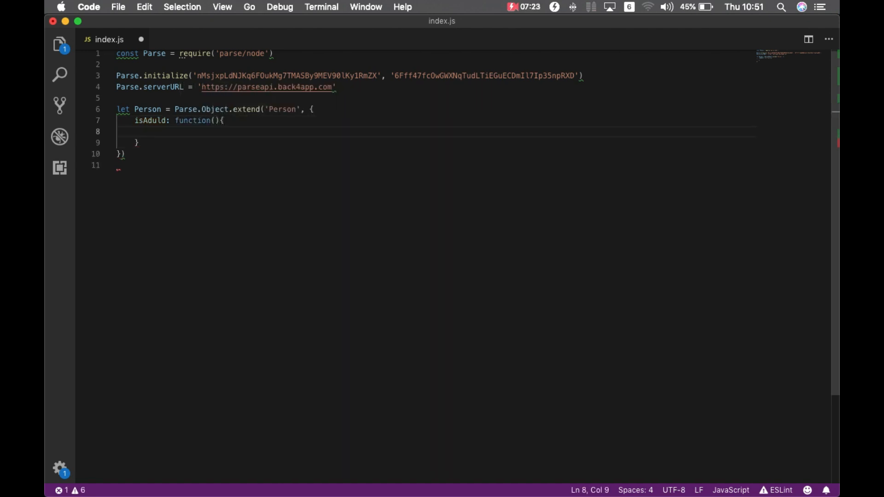
{"action": "type", "text": "return"}
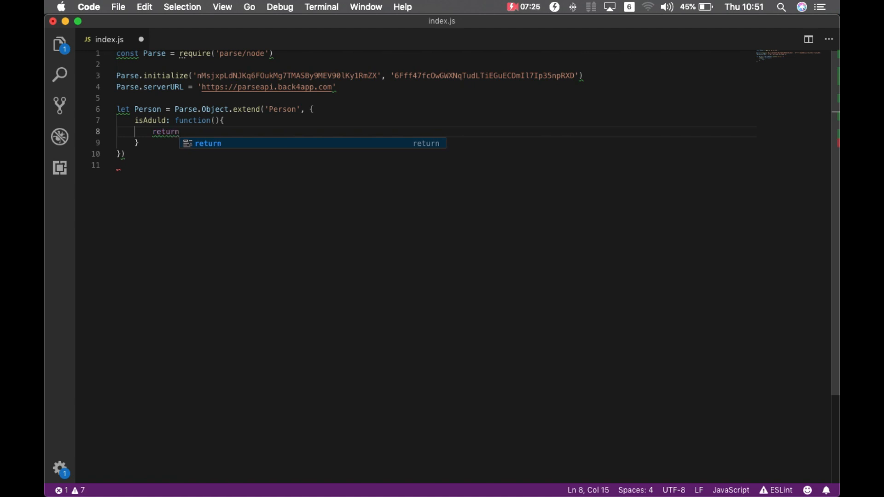
{"action": "type", "text": "this."}
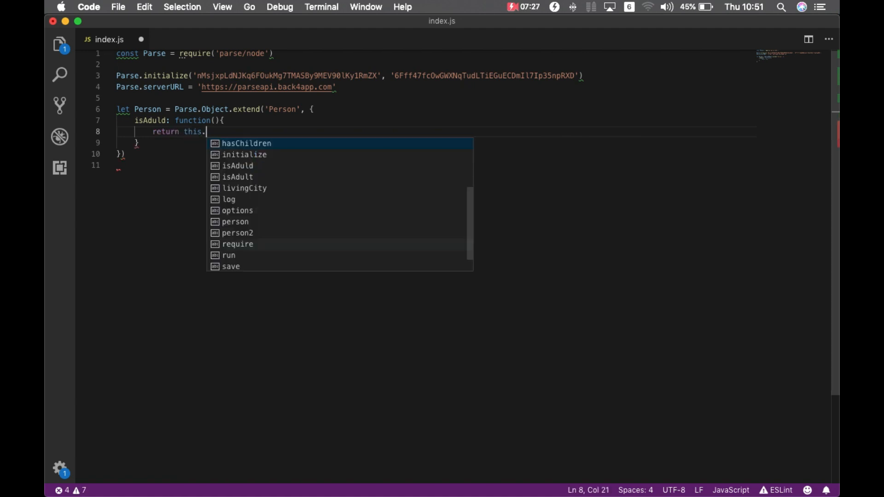
{"action": "type", "text": "get"}
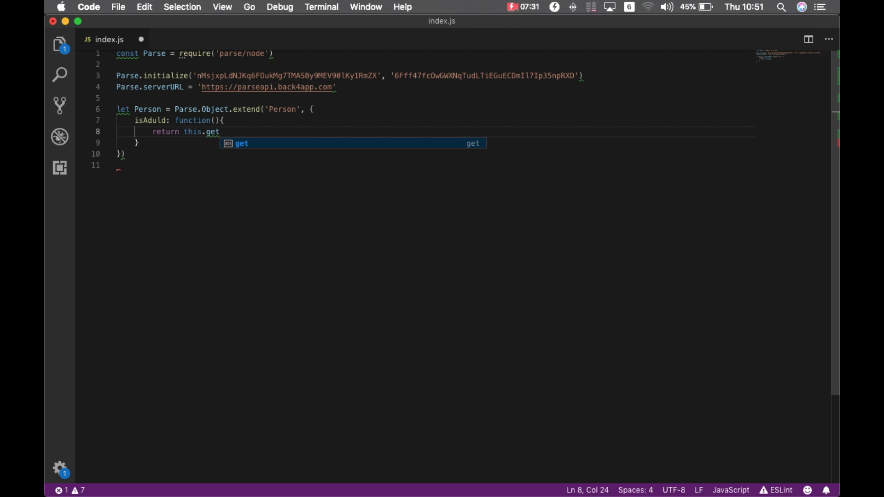
{"action": "type", "text": "()"}
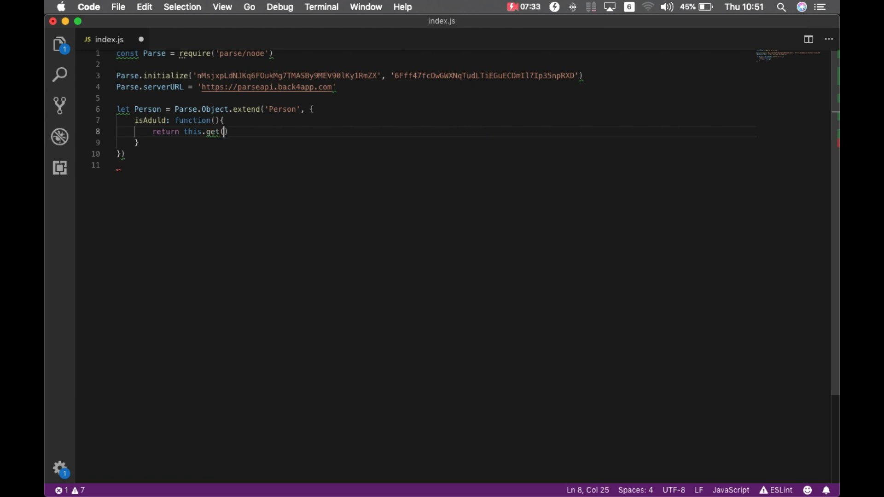
{"action": "type", "text": "'age'"}
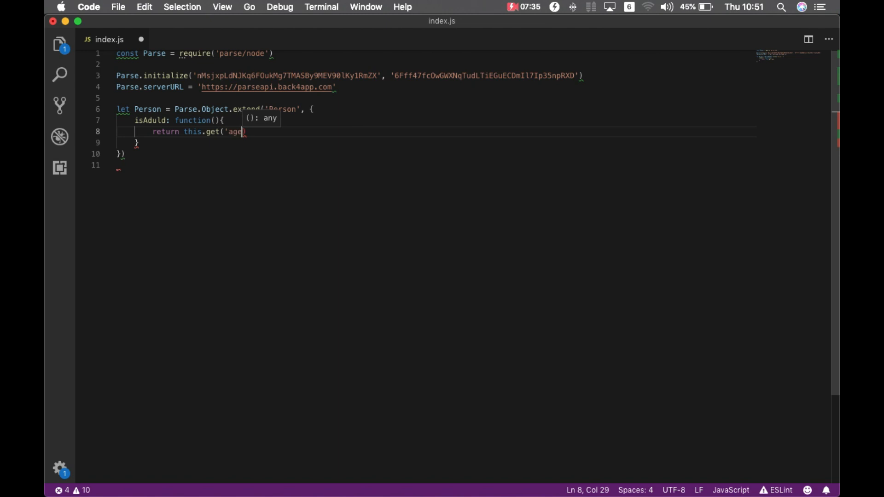
{"action": "type", "text": ") >"}
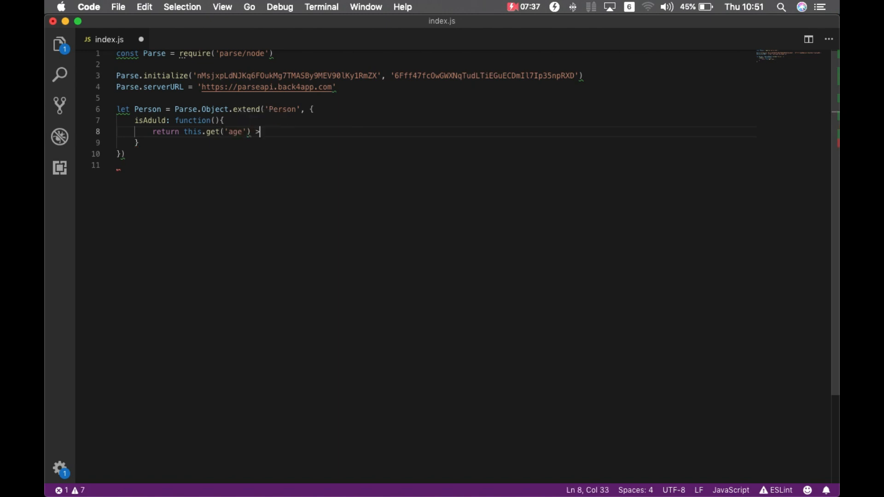
{"action": "type", "text": "1"}
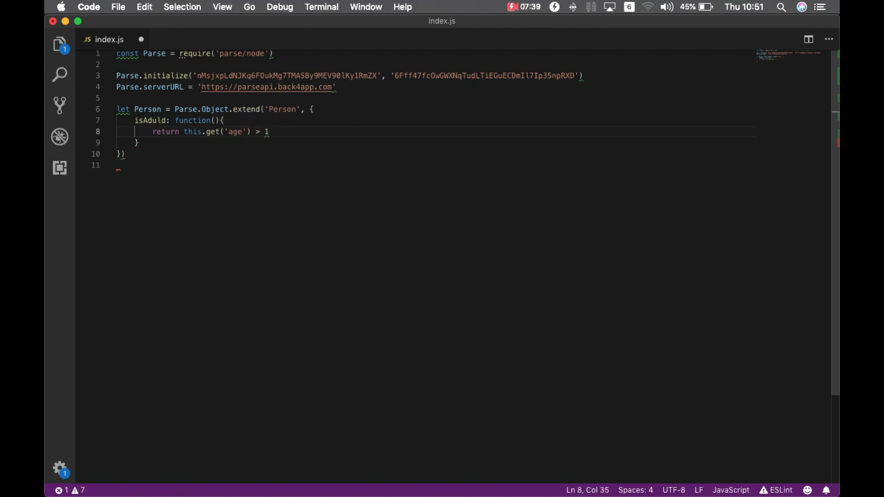
{"action": "type", "text": "8"}
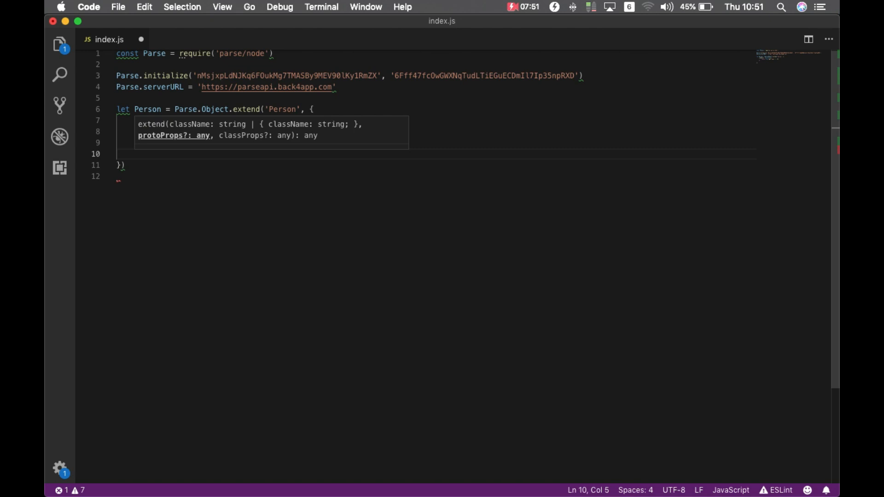
Add initialize: function(attrs, options){ this.hasChildren = false } to the Person definition.
{"action": "type", "text": "initialize:"}
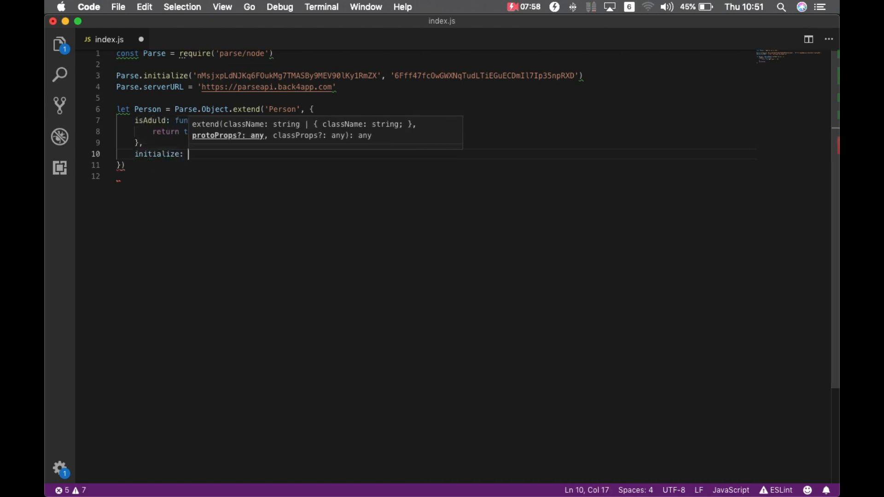
{"action": "type", "text": "function()"}
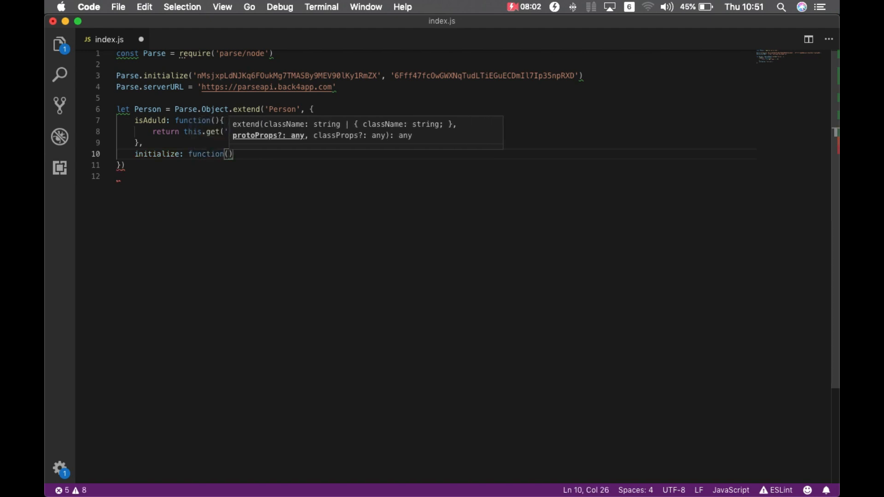
{"action": "type", "text": "aa"}
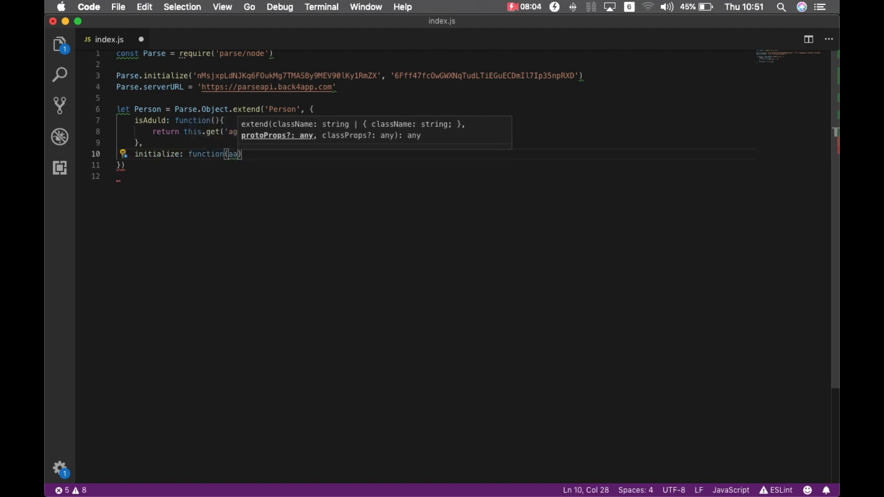
{"action": "type", "text": "ttrs, options"}
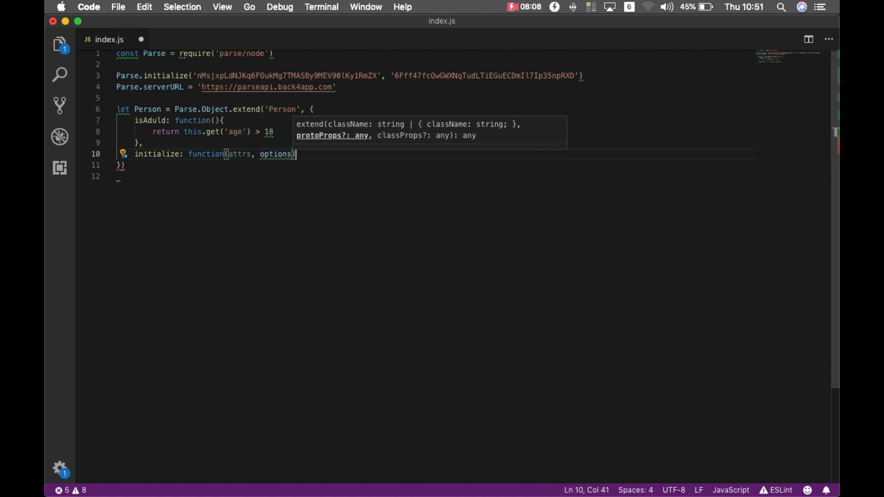
{"action": "type", "text": "{"}
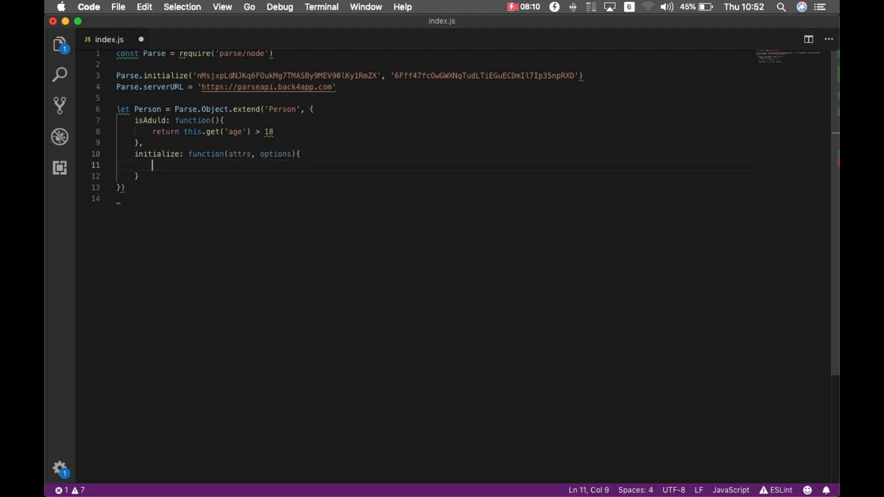
{"action": "type", "text": "thi"}
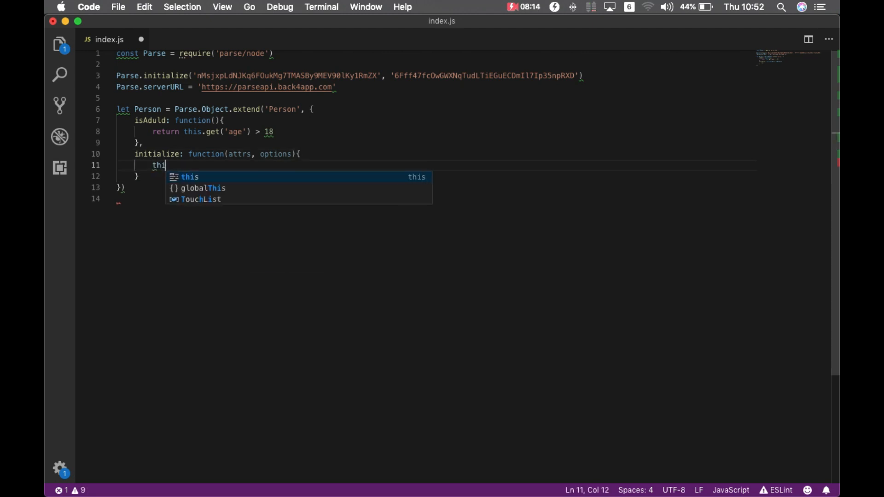
{"action": "type", "text": "."}
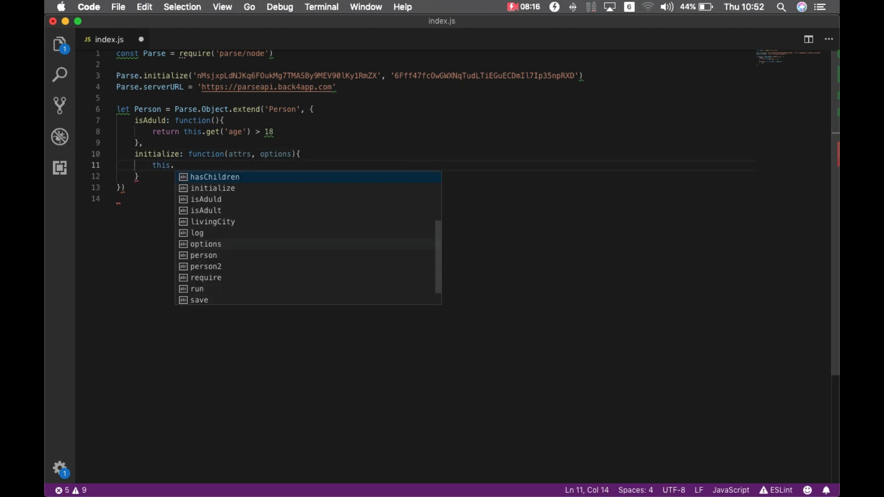
{"action": "type", "text": "hasH"}
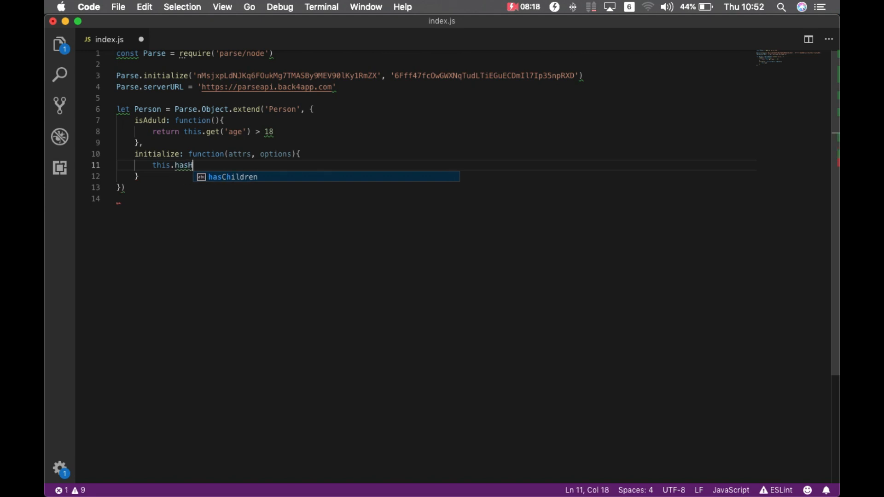
{"action": "key", "text": "Tab"}
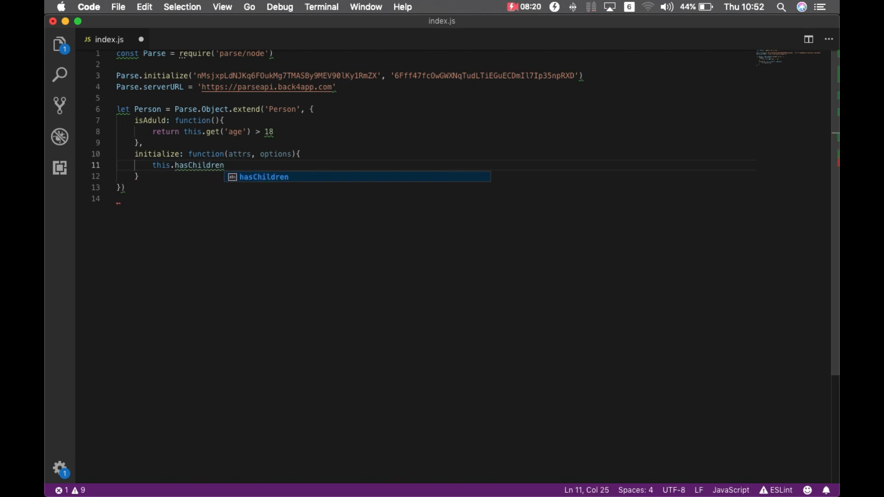
{"action": "type", "text": "= false"}
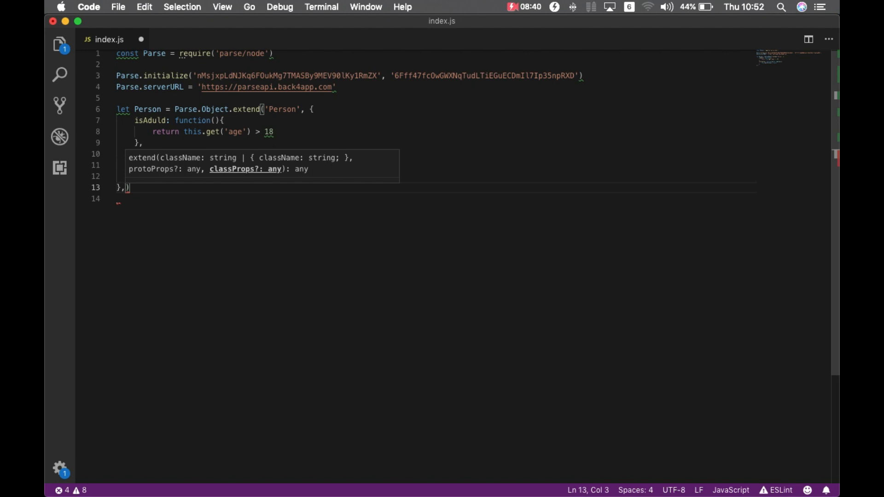
Restore the initialize function and begin a create(livingCity) function in a third argument object.
{"action": "type", "text": "initialize: function(attrs, options){"}
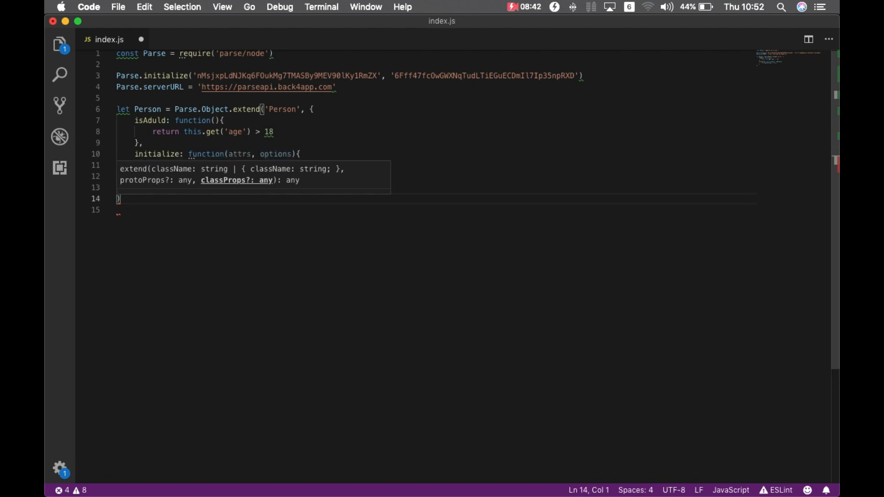
{"action": "type", "text": "this.hasChildren = false"}
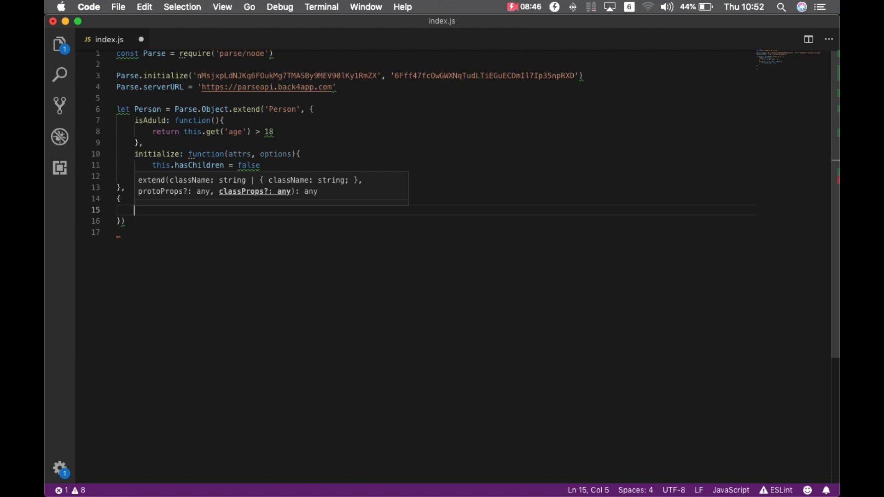
{"action": "type", "text": "create: function"}
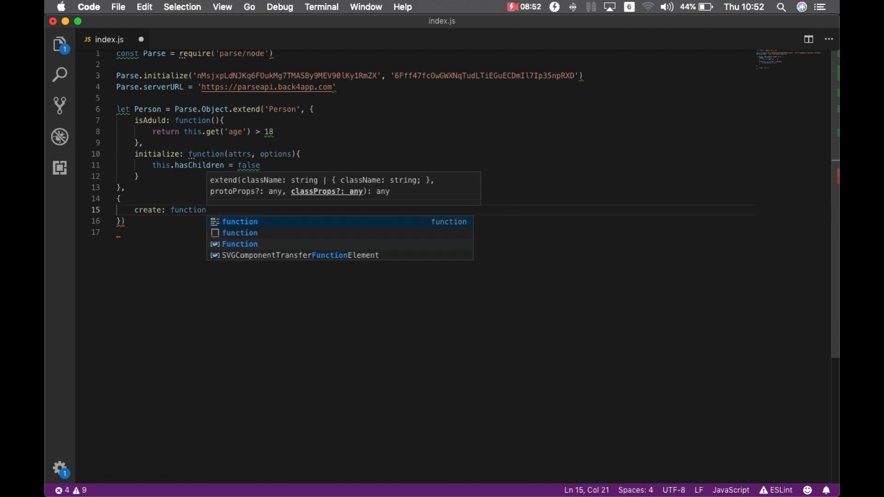
{"action": "type", "text": "("}
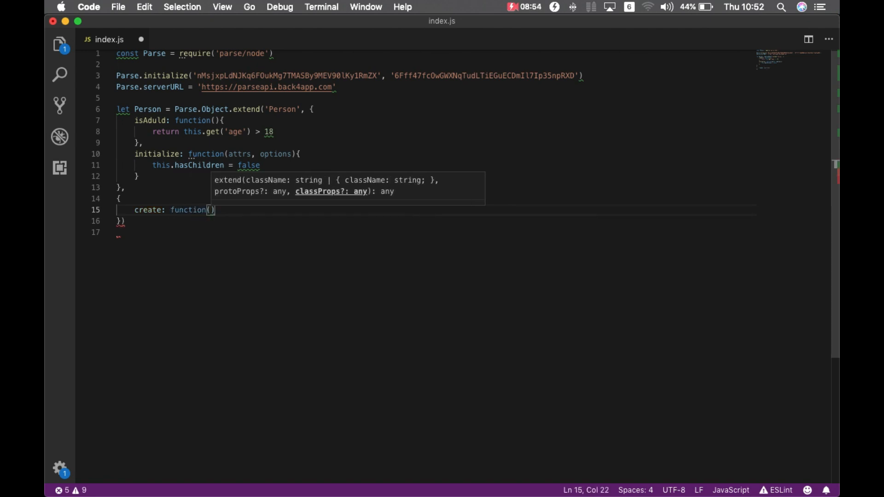
{"action": "type", "text": "living"}
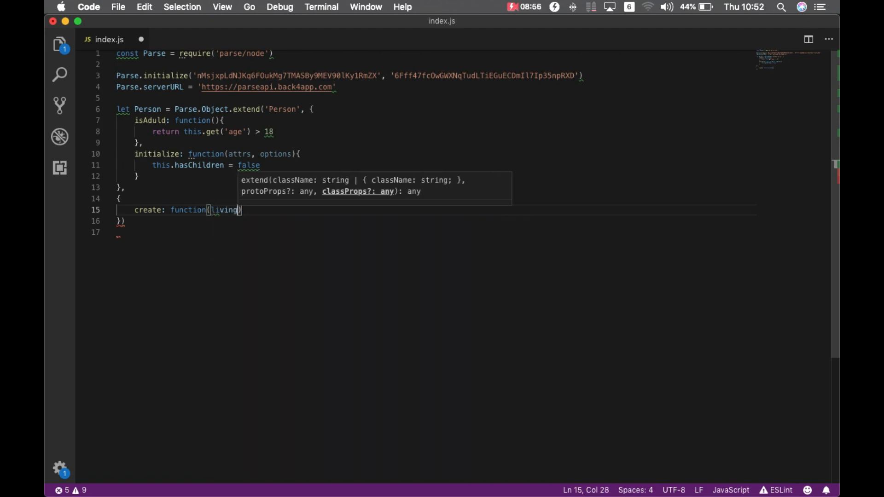
{"action": "type", "text": "City"}
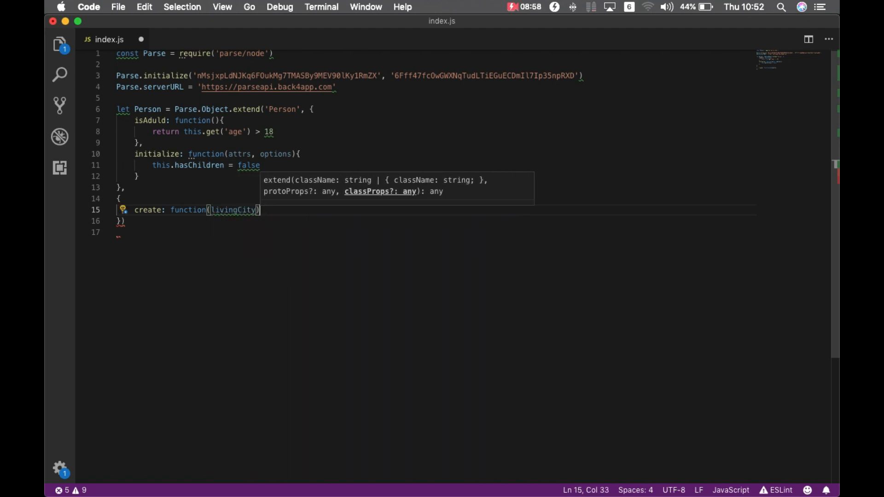
{"action": "type", "text": "{"}
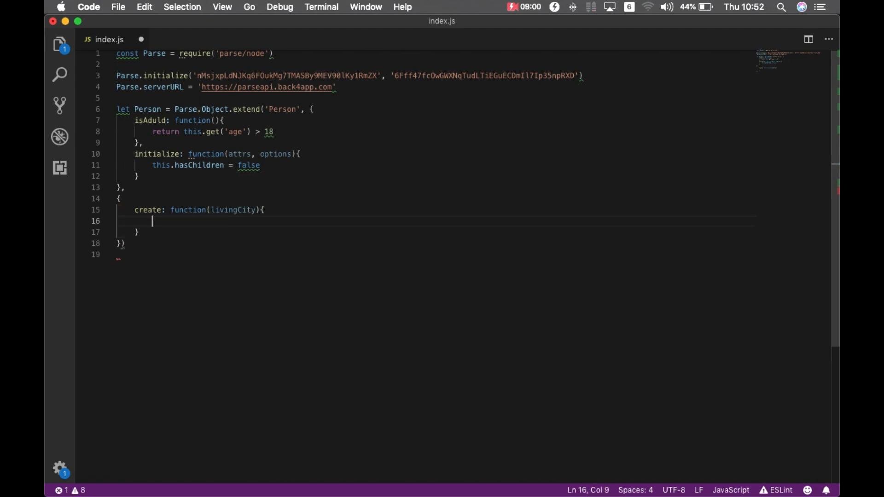
{"action": "key", "text": "cmd+s"}
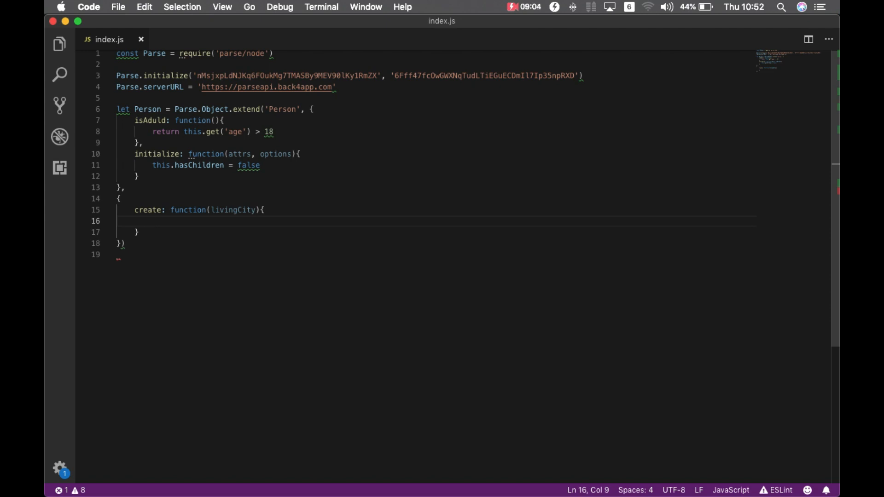
Fill create with let person = new Person(); person.set('livingCity', livingCity); return person.
{"action": "type", "text": "let person ="}
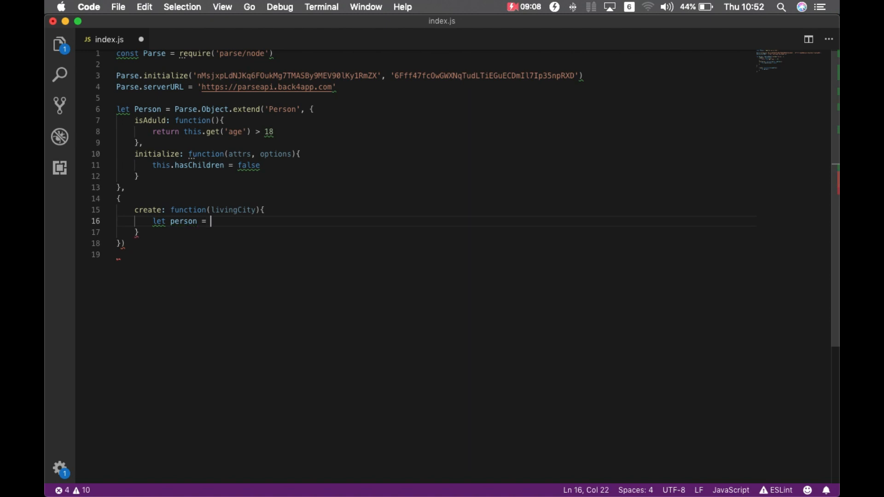
{"action": "type", "text": "new Person()"}
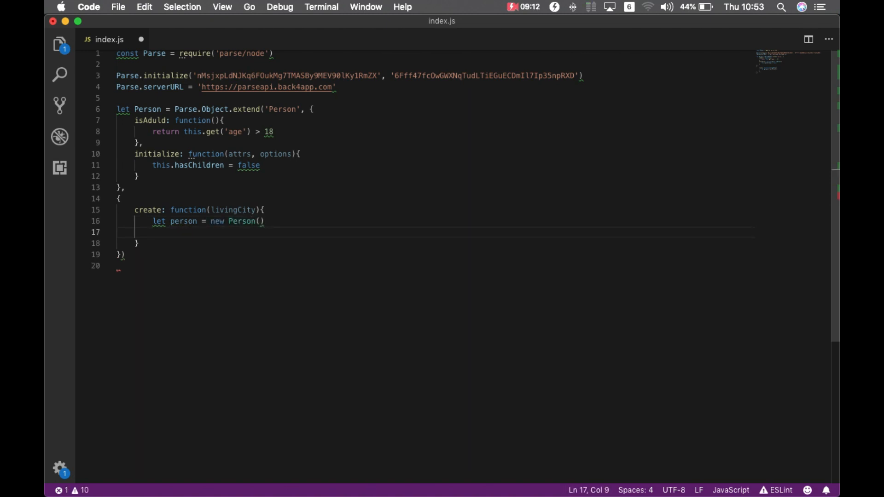
{"action": "type", "text": "person"}
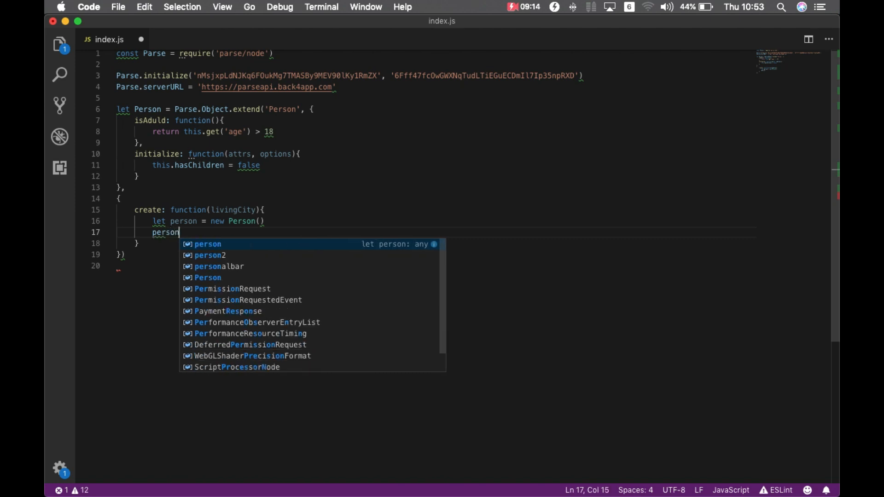
{"action": "type", "text": ".set("}
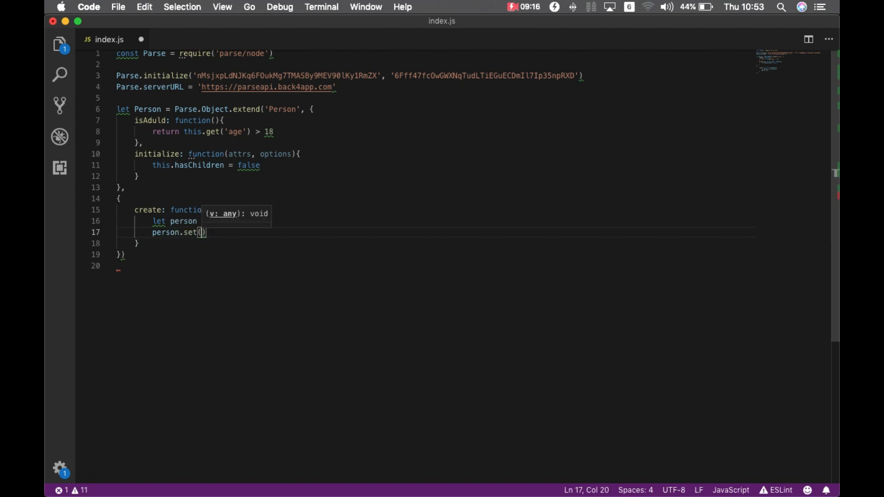
{"action": "type", "text": "livingCity',"}
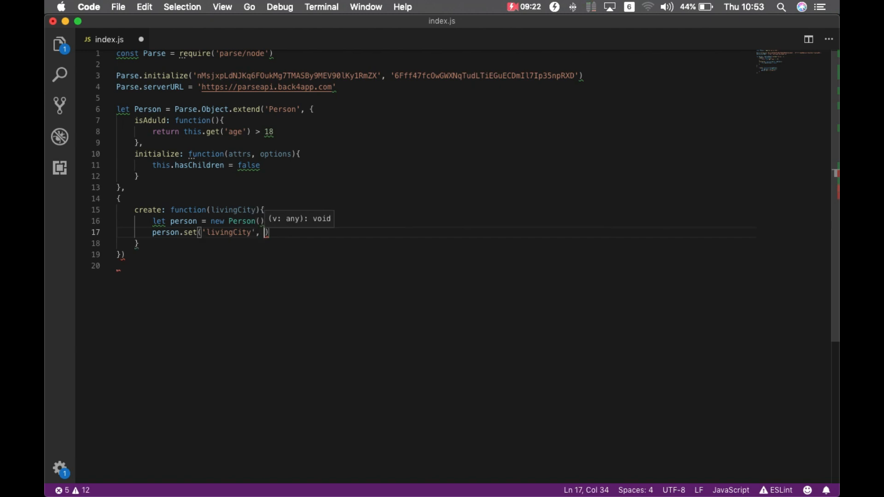
{"action": "type", "text": "livingCity"}
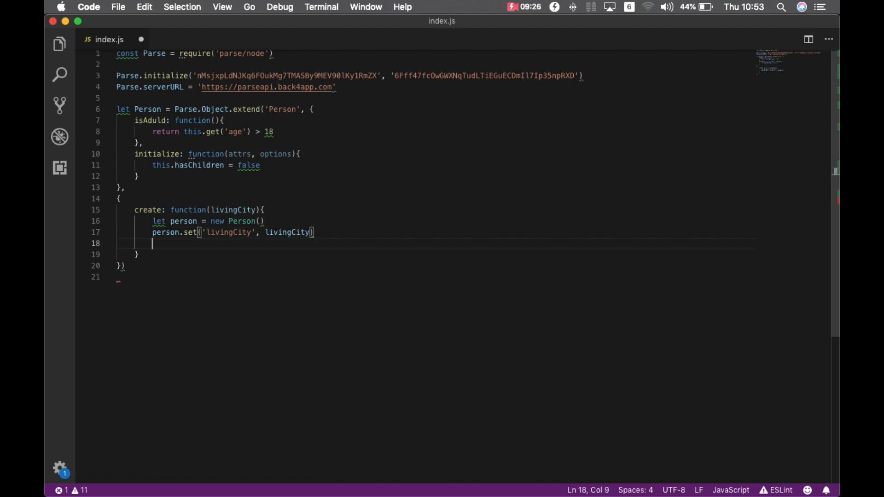
{"action": "type", "text": "return person"}
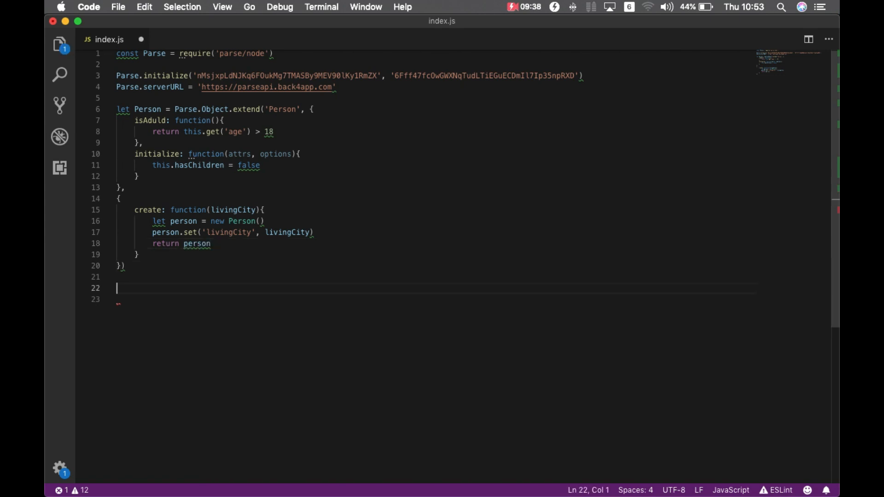
Save the file and create person2 via person.create('Sao Paulo').
{"action": "key", "text": "cmd+s"}
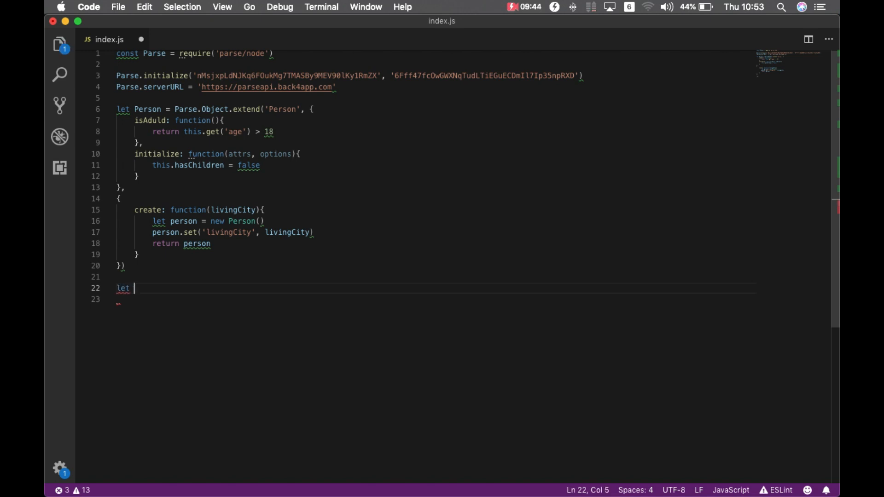
{"action": "type", "text": "person2 ="}
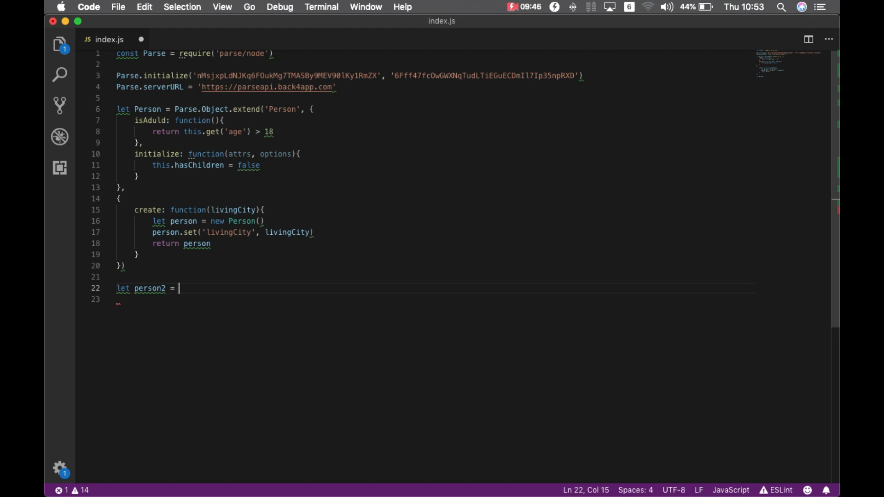
{"action": "type", "text": "person."}
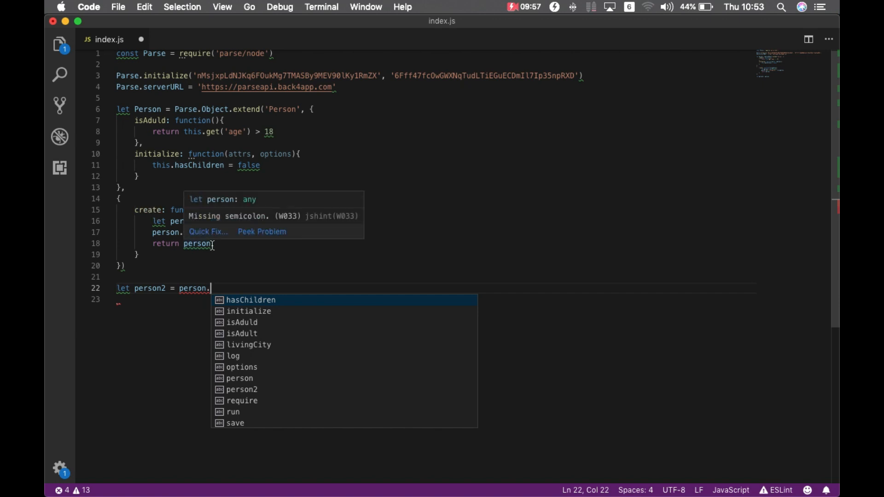
{"action": "type", "text": "create('"}
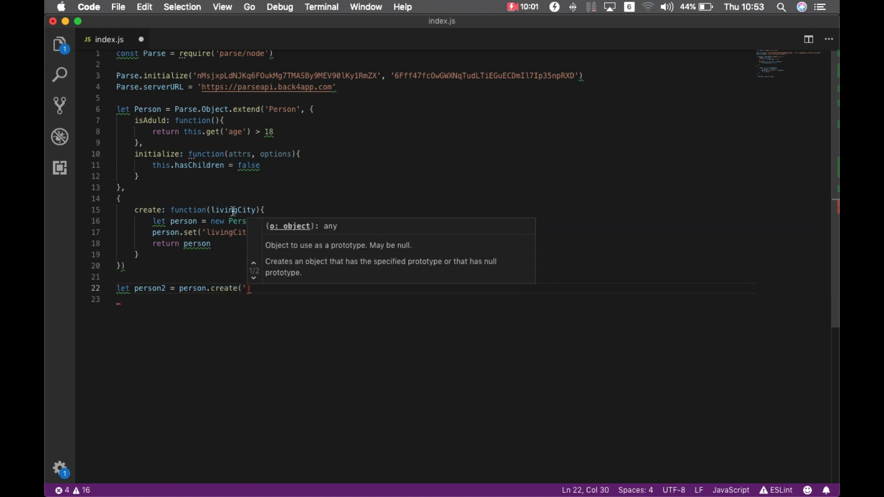
{"action": "type", "text": "Sao Paulo"}
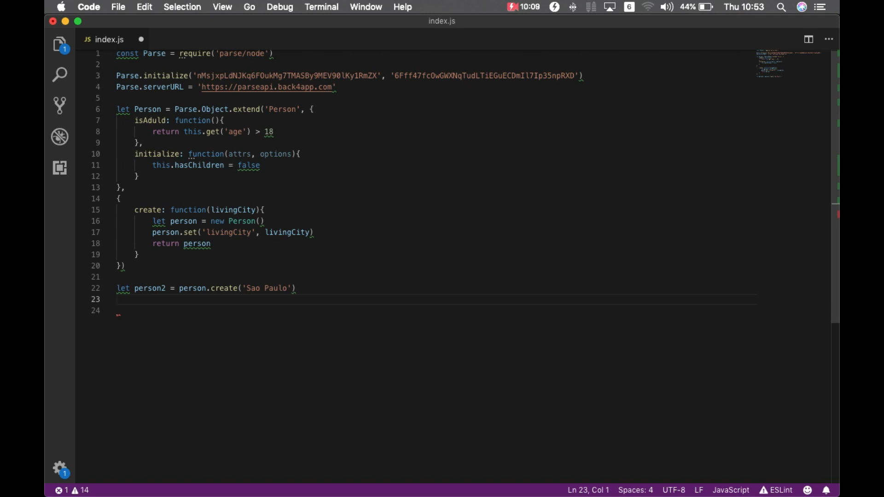
Log person2.get('livingCity') and person2.hasChildren with console.log.
{"action": "type", "text": "consol"}
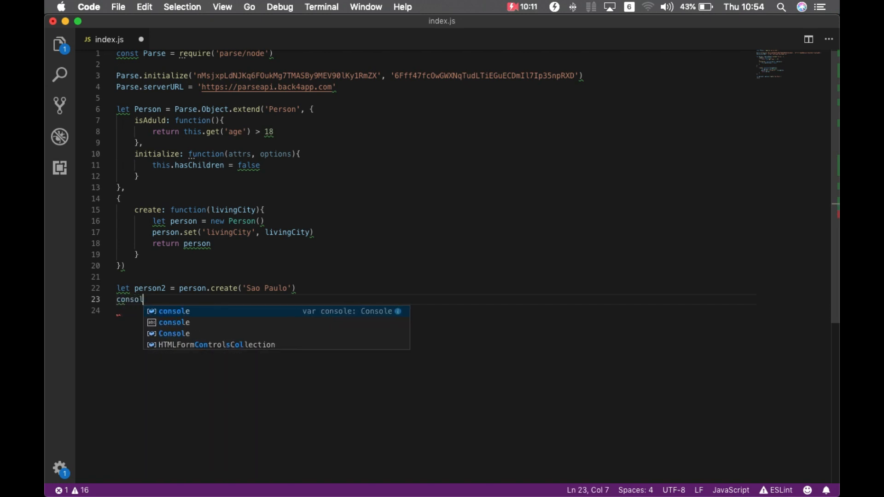
{"action": "type", "text": ".log("}
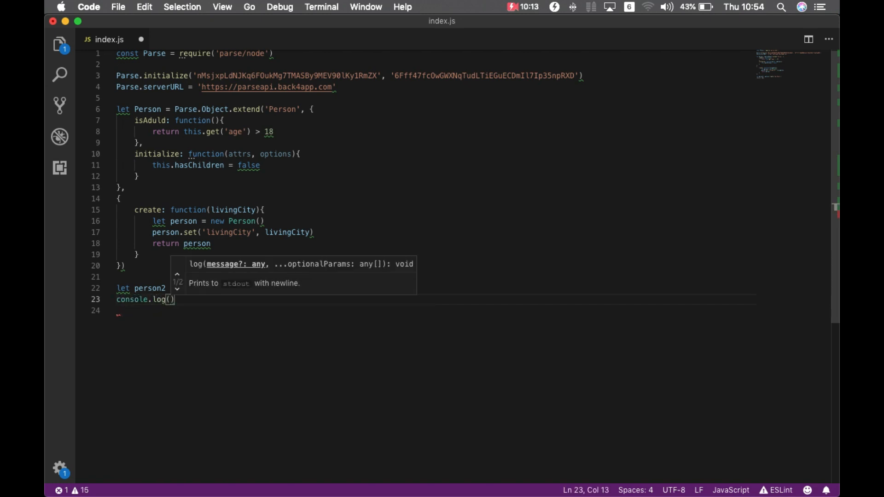
{"action": "type", "text": "person2."}
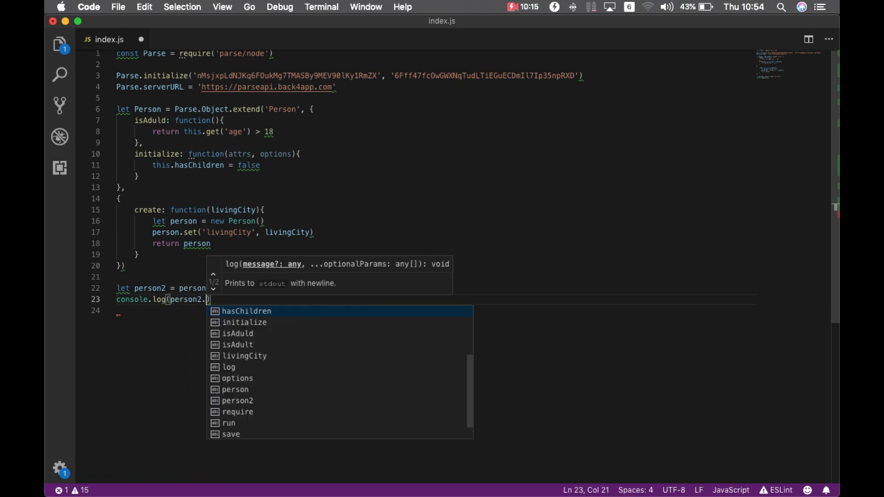
{"action": "type", "text": "get('livingCity'"}
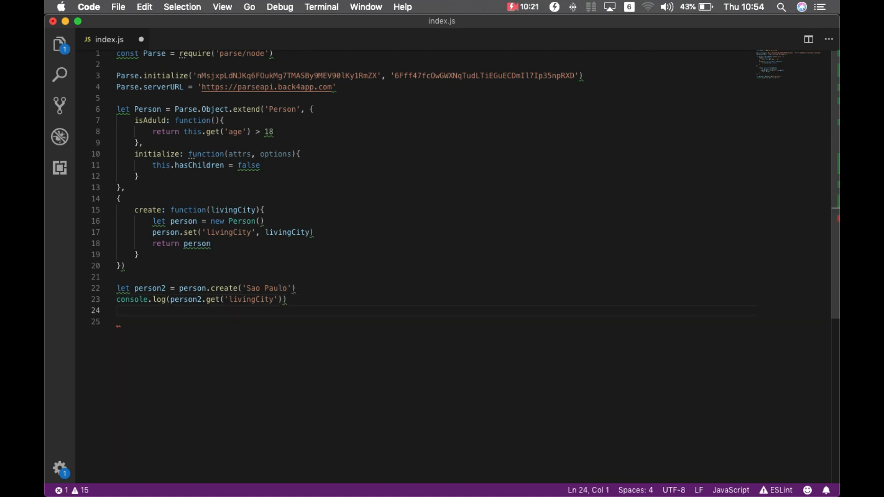
{"action": "type", "text": "con"}
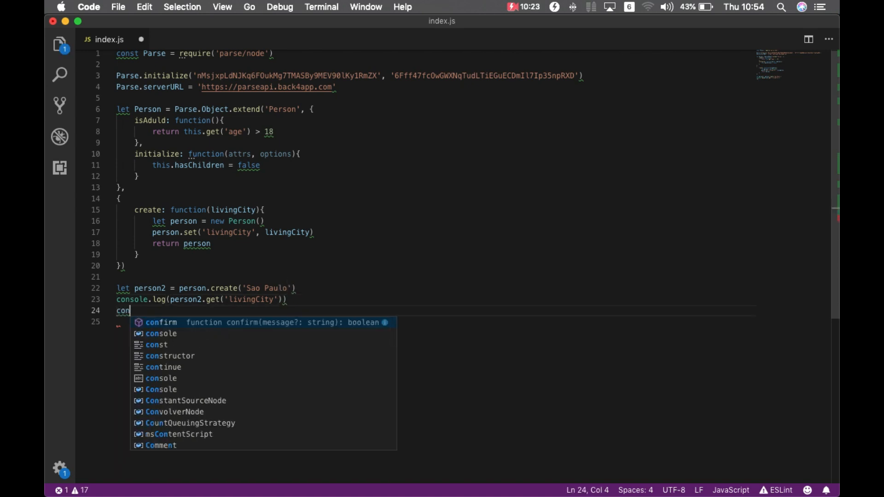
{"action": "type", "text": "sole.log("}
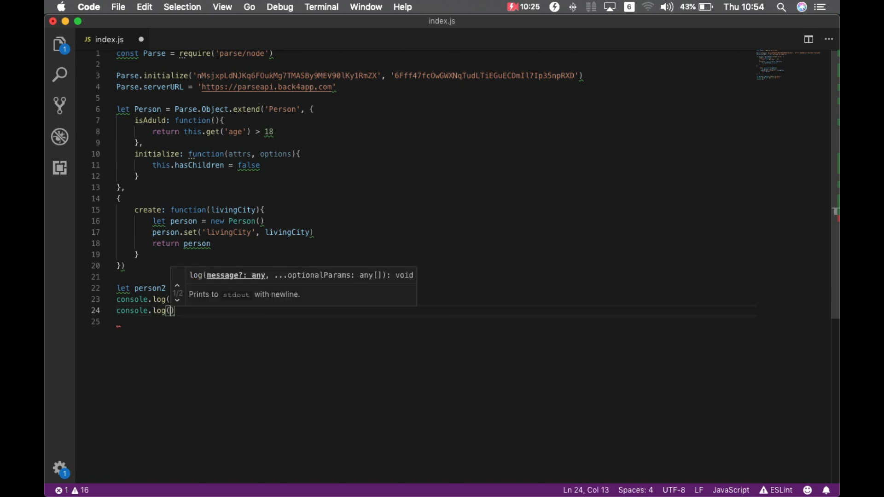
{"action": "type", "text": "p"}
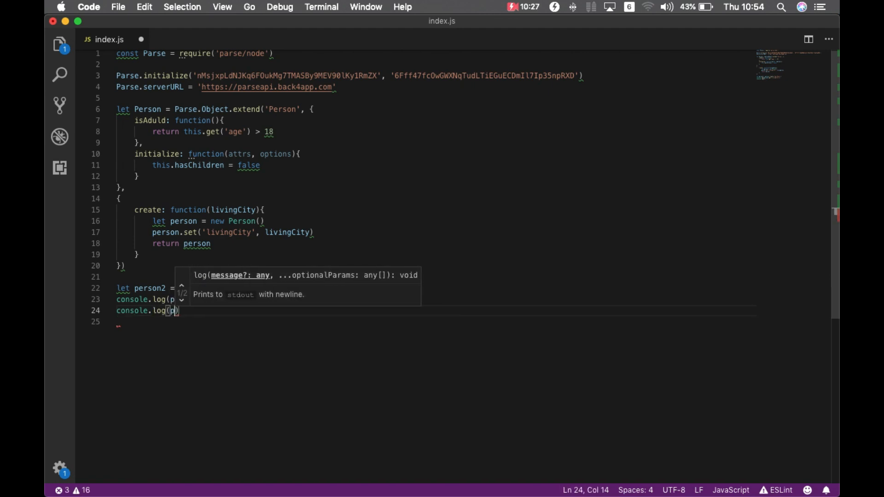
{"action": "type", "text": "erson2"}
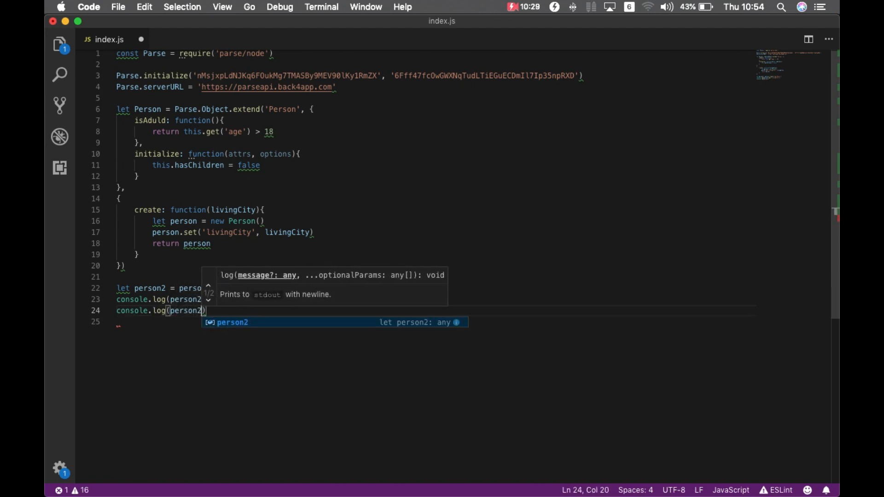
{"action": "type", "text": ".hasChildren"}
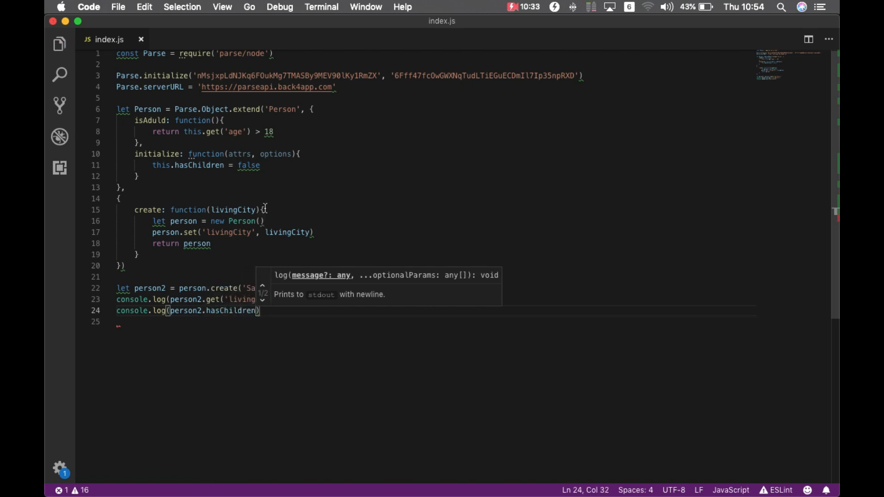
{"action": "mouse_move", "coordinate": [321, 391]}
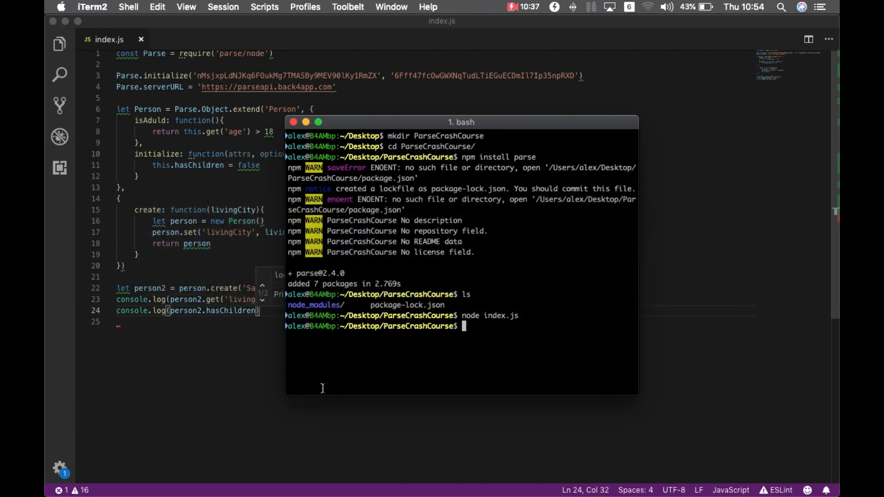
Run node index.js, which fails with ReferenceError: person is not defined.
{"action": "type", "text": "node index.js"}
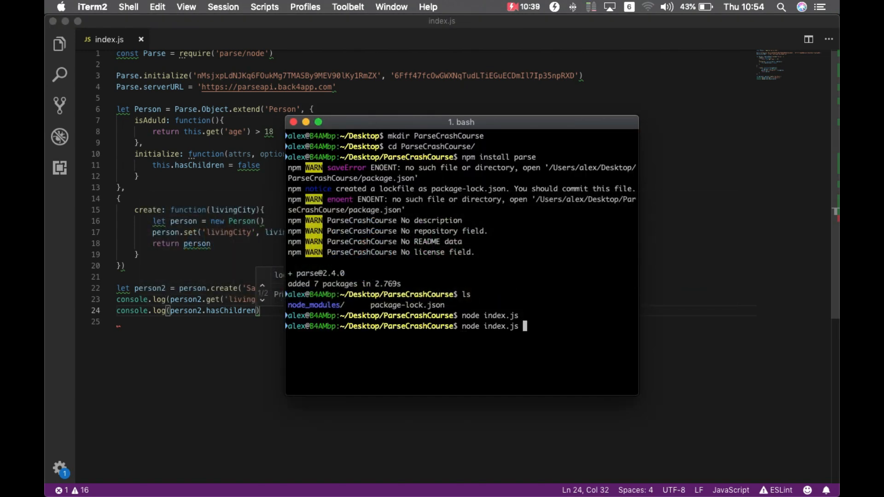
{"action": "key", "text": "Return"}
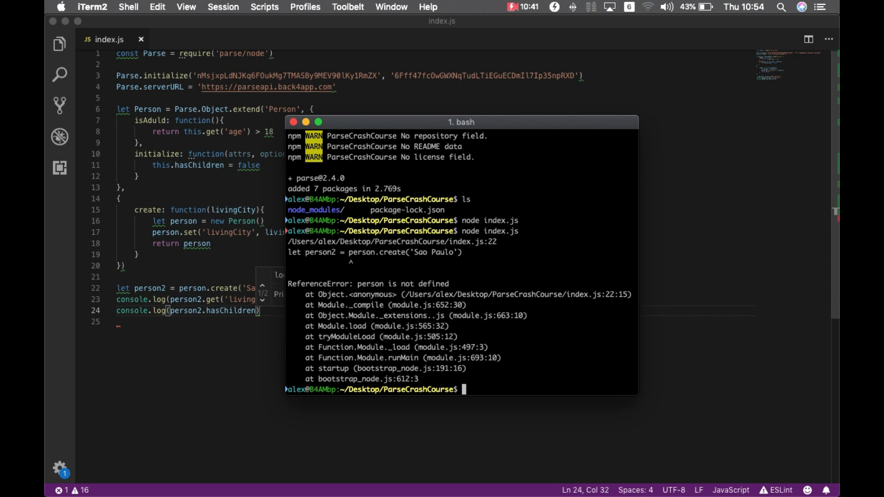
{"action": "mouse_move", "coordinate": [281, 250]}
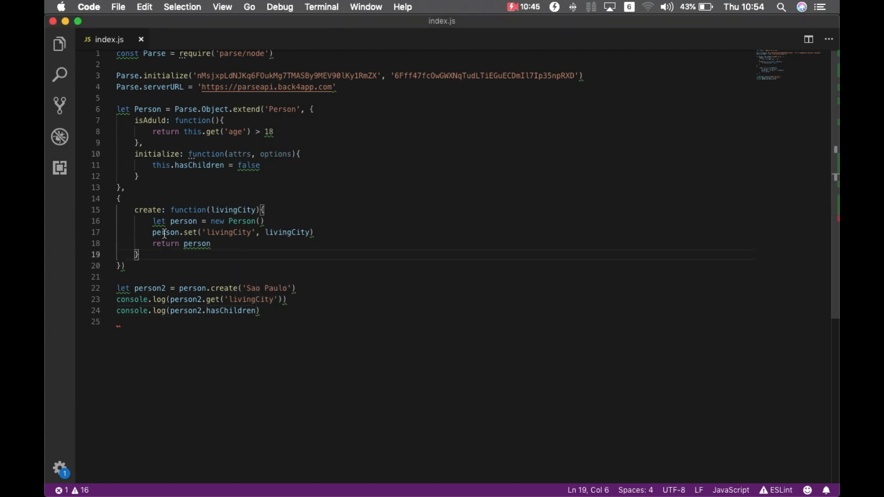
{"action": "key", "text": "Cmd+Tab"}
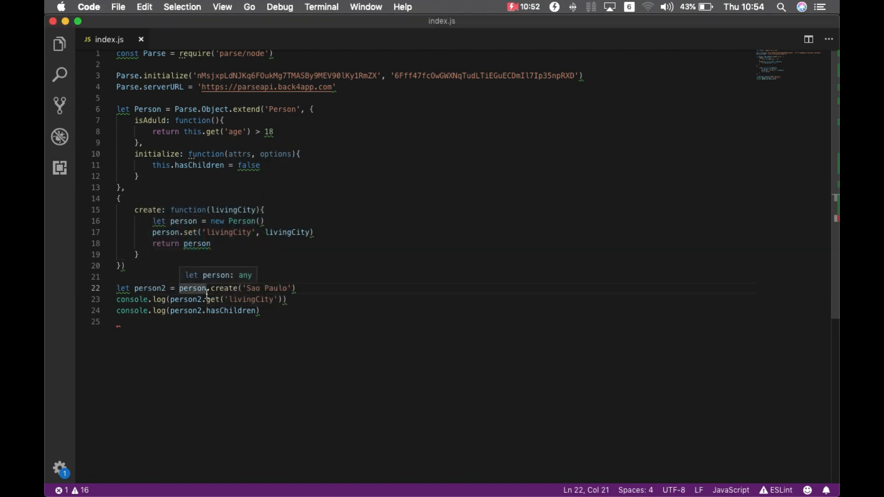
{"action": "left_click", "coordinate": [182, 289]}
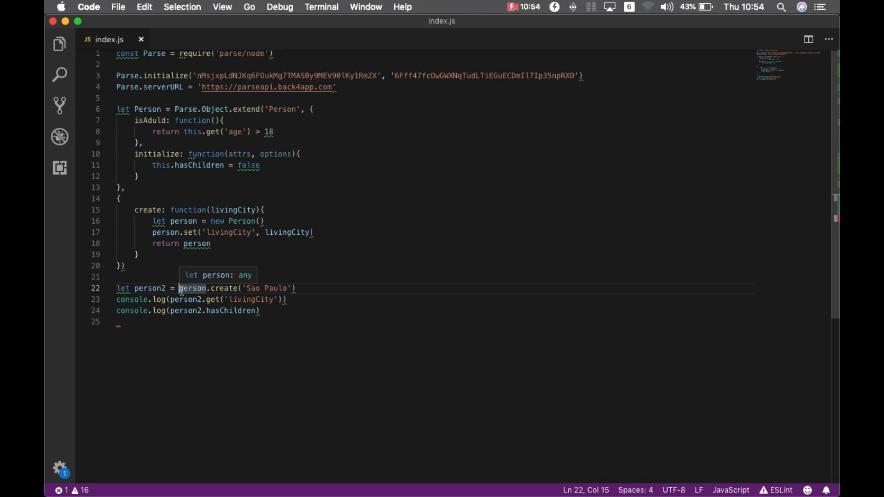
{"action": "double_click", "coordinate": [192, 288]}
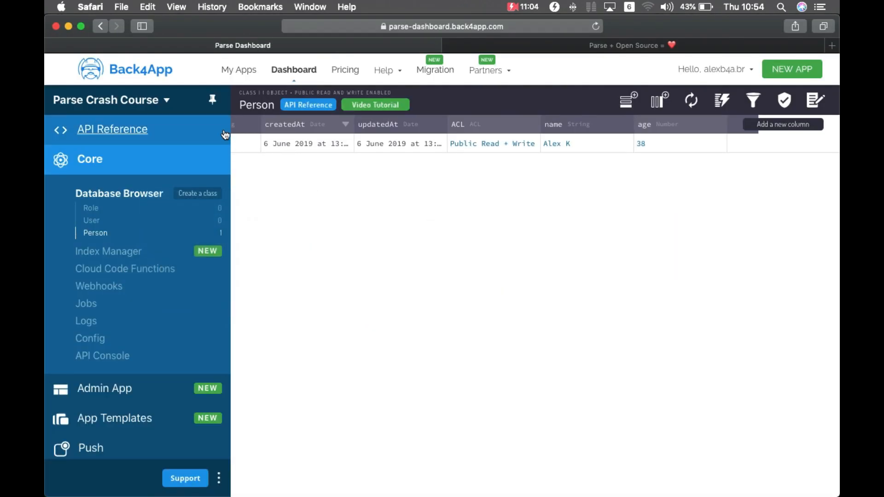
Refresh the Person class rows in the Parse Dashboard.
{"action": "left_click", "coordinate": [689, 101]}
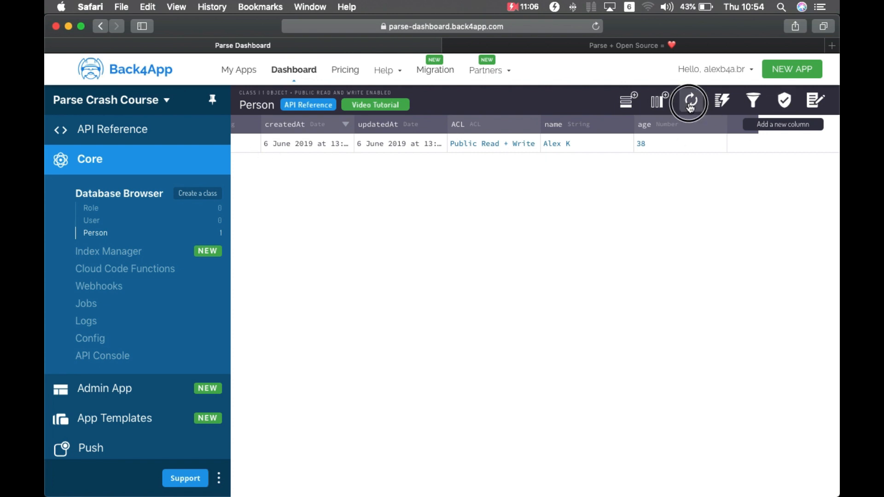
{"action": "left_click", "coordinate": [690, 104]}
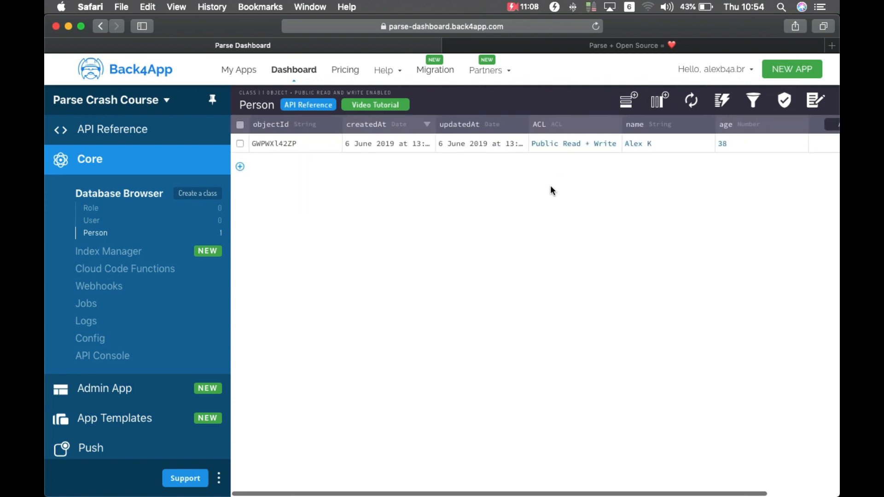
{"action": "mouse_move", "coordinate": [692, 169]}
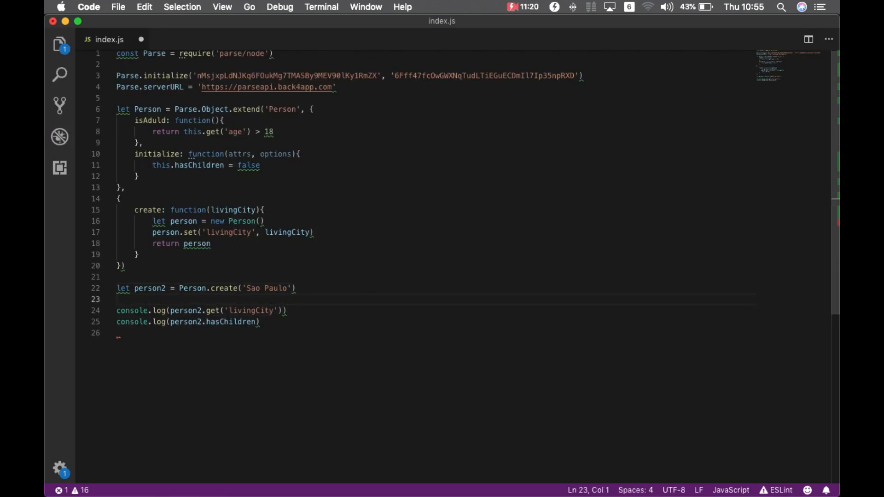
Use Person.create, set person2's name to 'My Second Person' and call person2.save().
{"action": "type", "text": "person2.set('name',"}
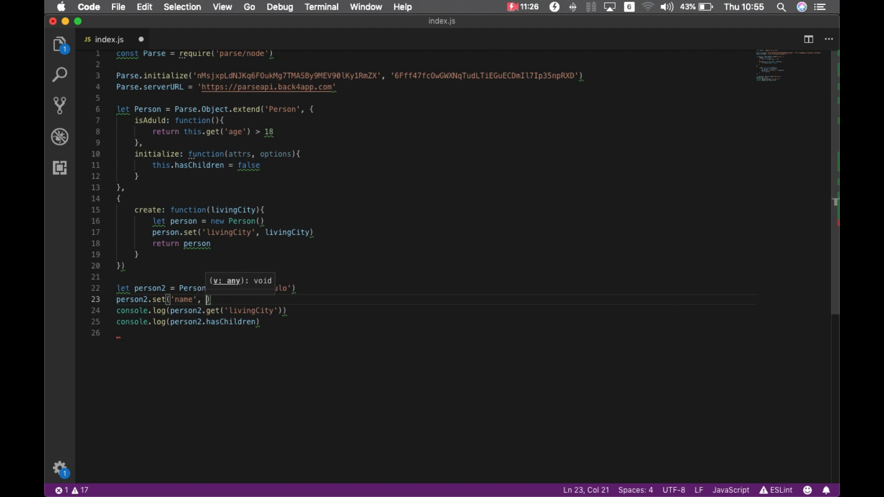
{"action": "type", "text": "My Second Person'"}
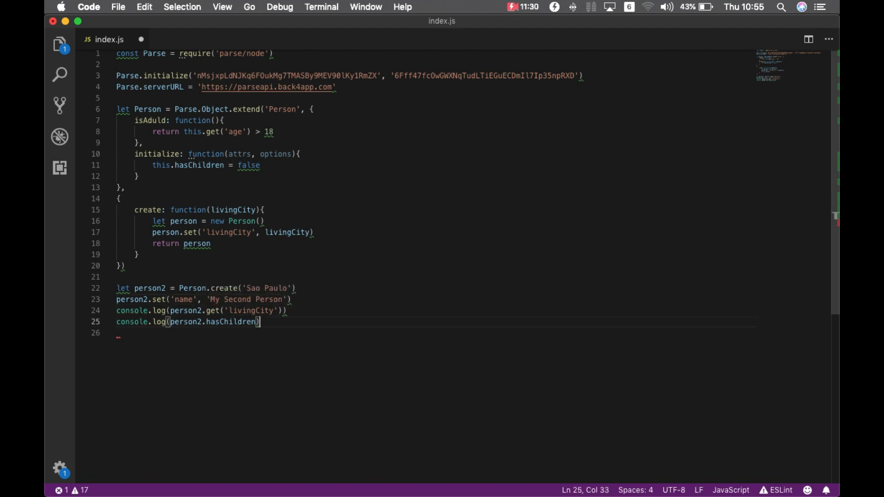
{"action": "type", "text": "person2.save("}
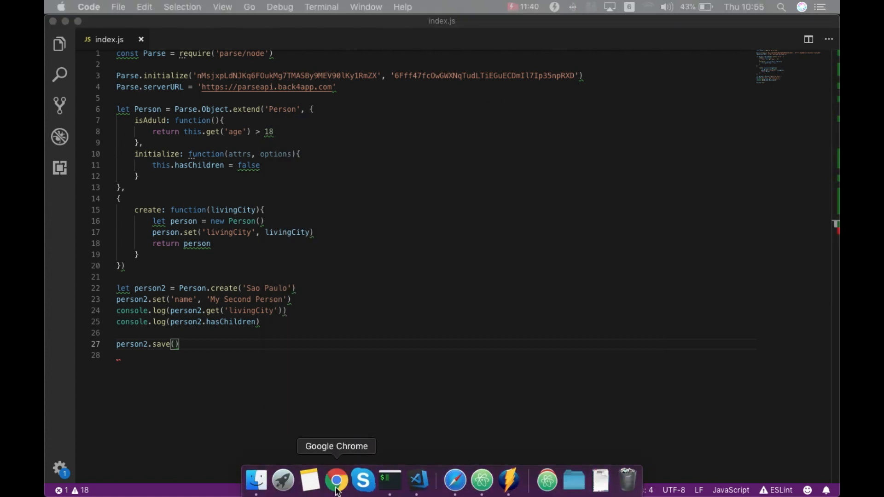
{"action": "mouse_move", "coordinate": [454, 481]}
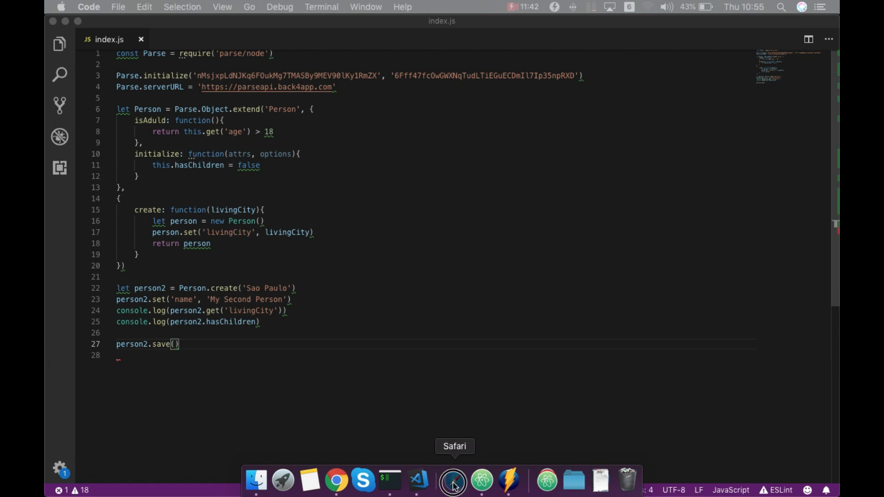
Refresh the Person class to show the My Second Person row, then return to the terminal output.
{"action": "left_click", "coordinate": [454, 481]}
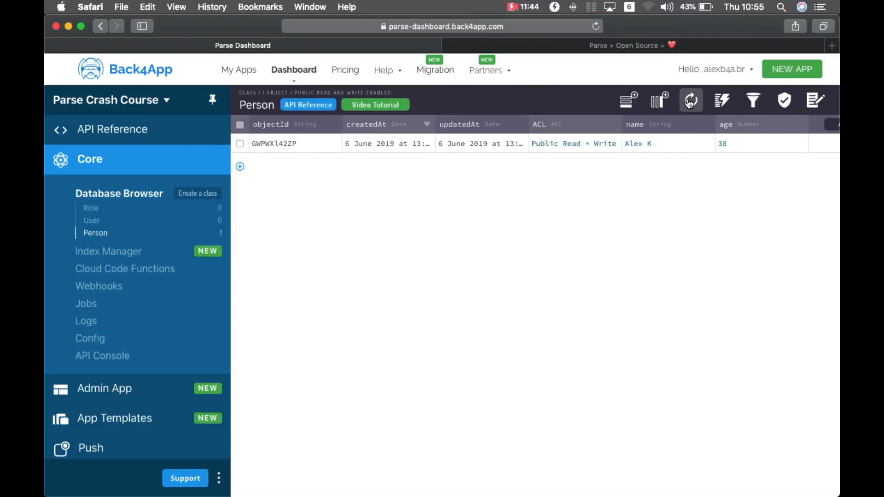
{"action": "left_click", "coordinate": [690, 100]}
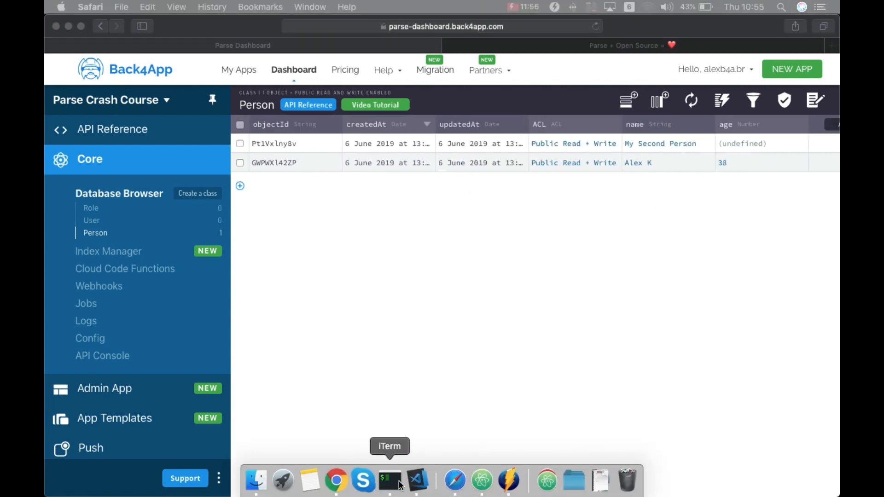
{"action": "left_click", "coordinate": [389, 481]}
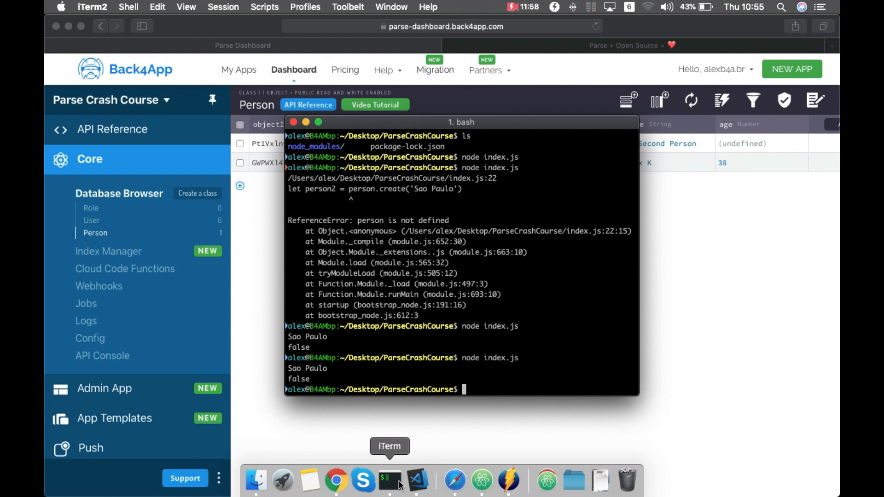